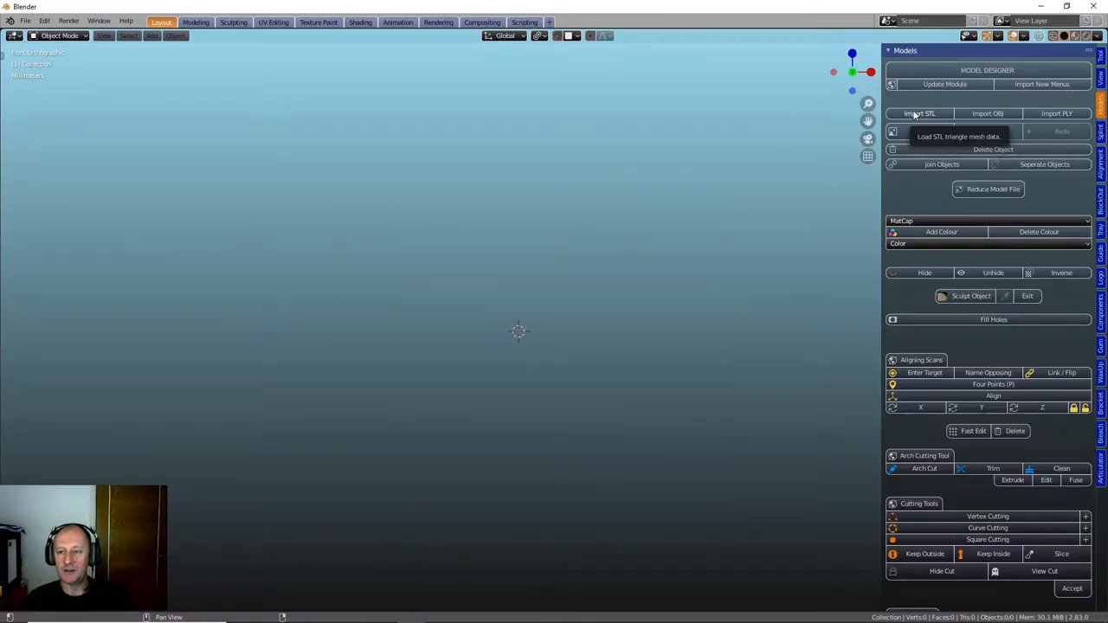
Step: Import the dental model STL file from the Desktop into the scene
left_click(920, 115)
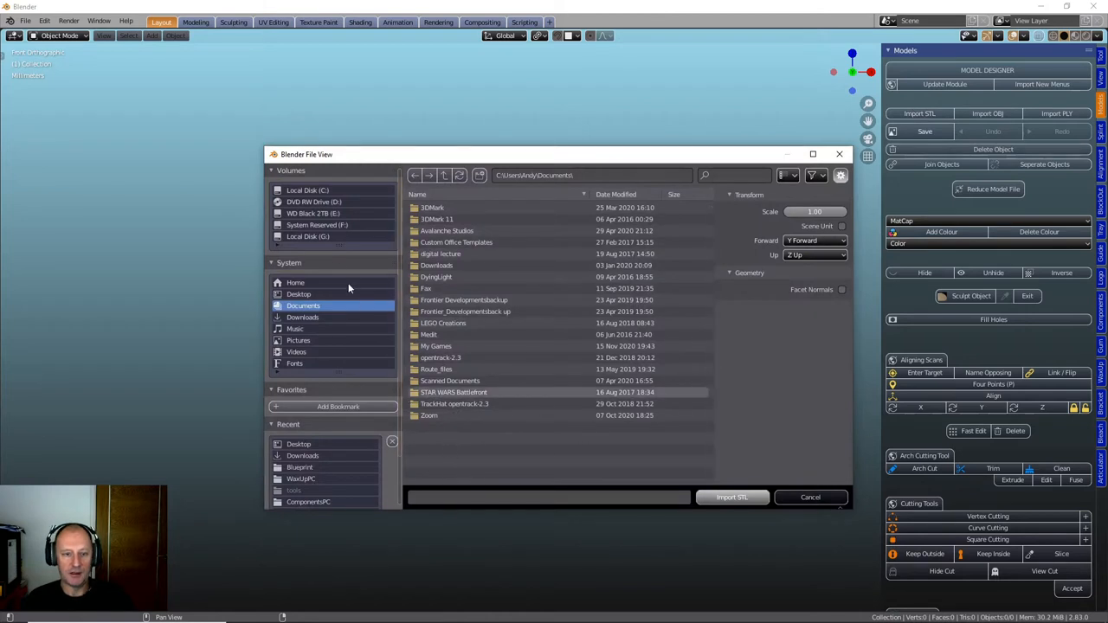
left_click(298, 295)
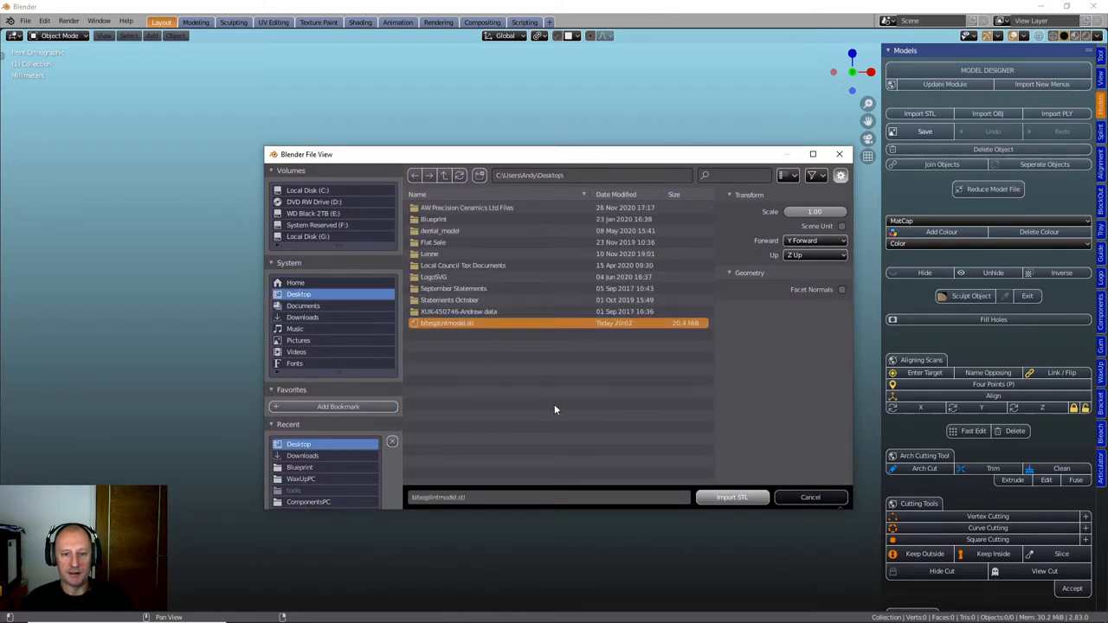
left_click(731, 497)
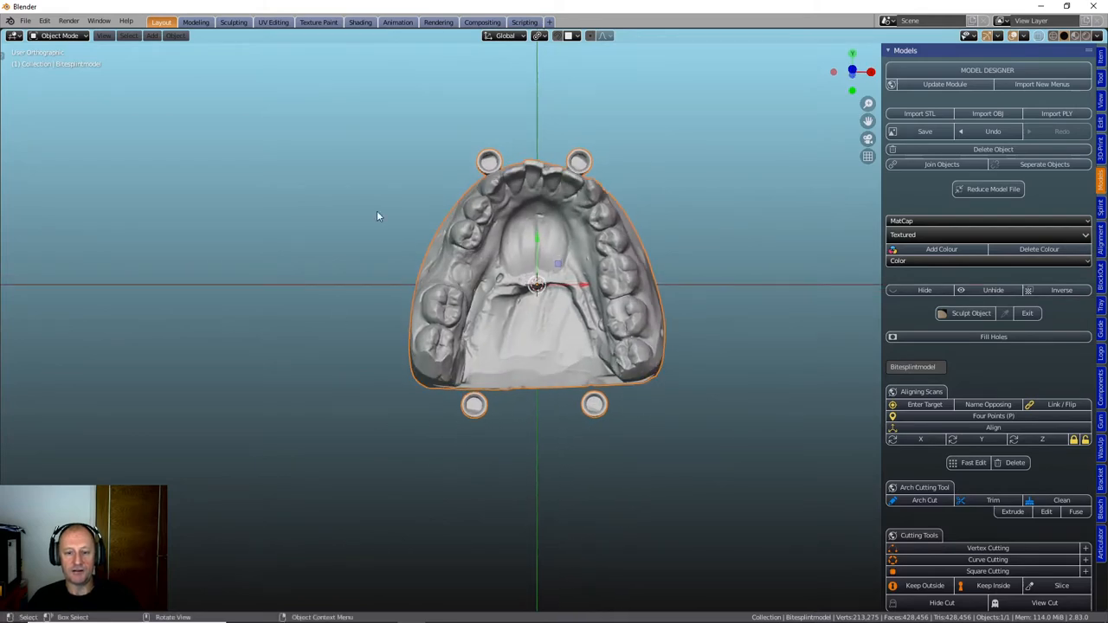
left_click_drag(378, 217, 398, 336)
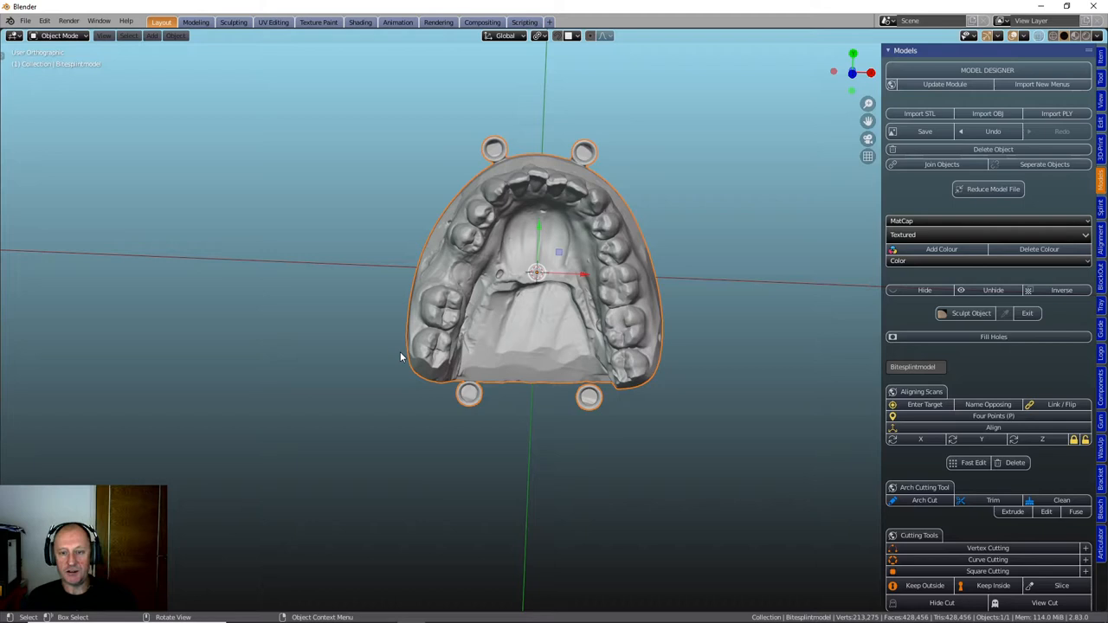
mouse_move(757, 374)
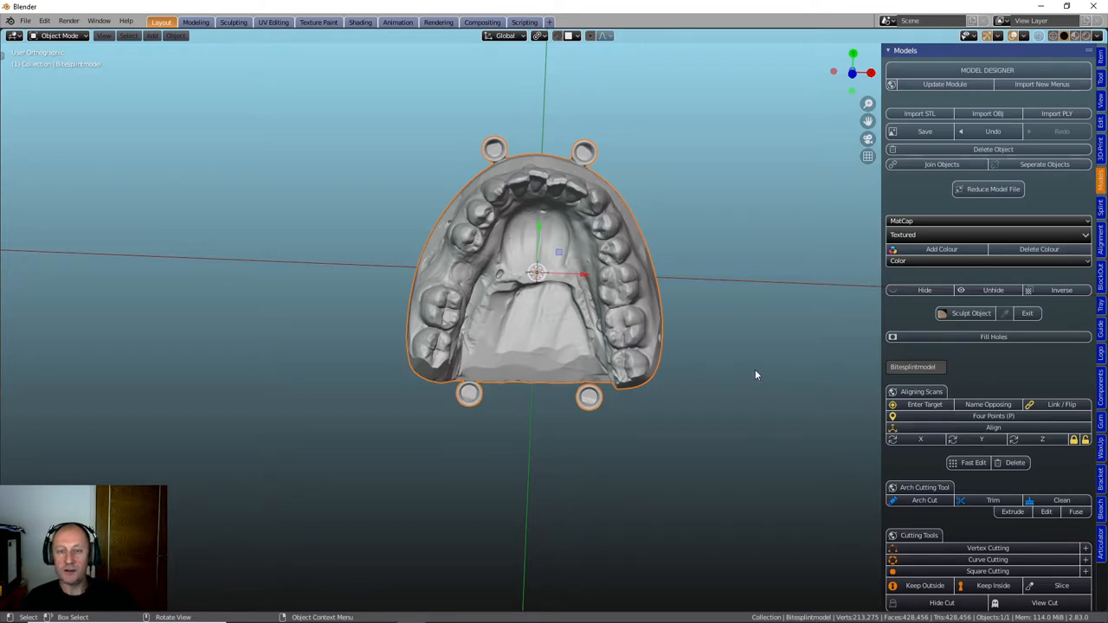
mouse_move(734, 319)
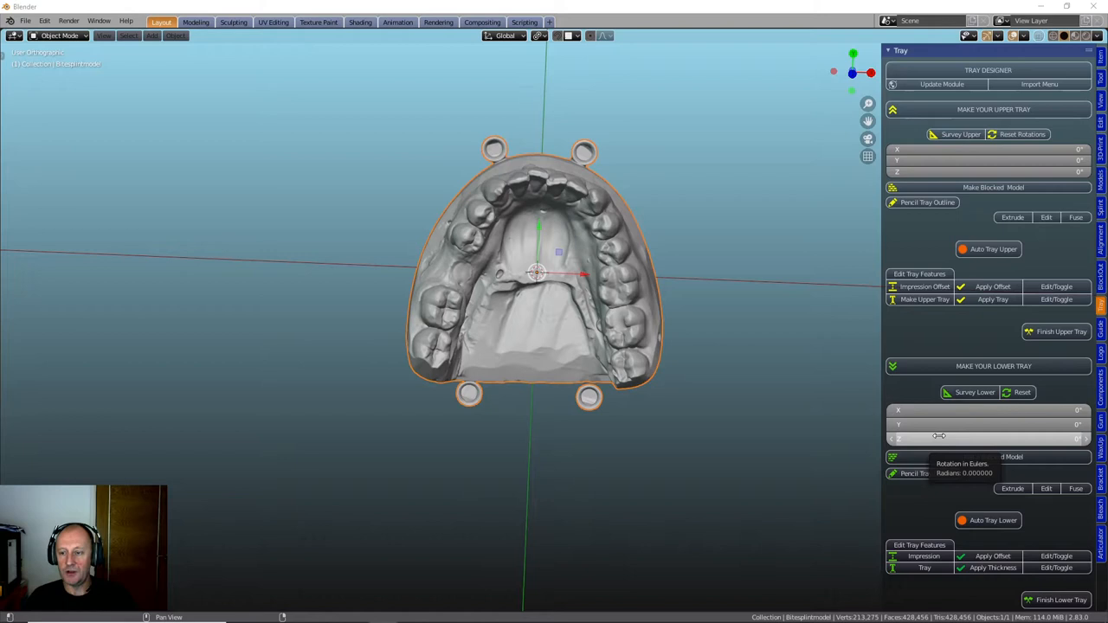
mouse_move(953, 378)
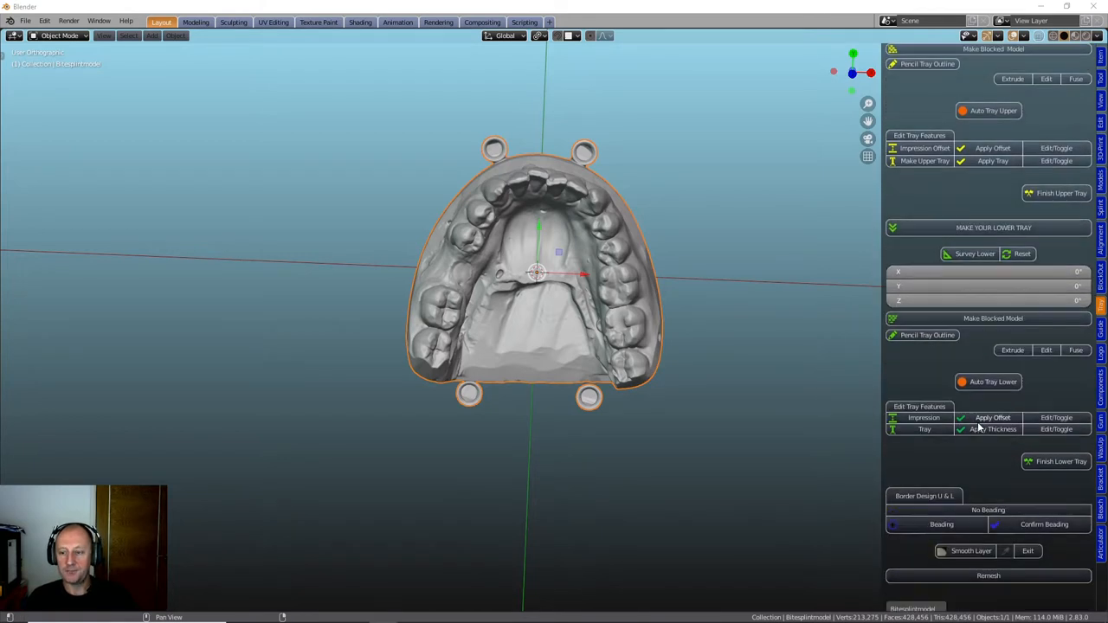
Step: Scroll the Tray sidebar down to the Make Your Lower Tray section
scroll("down", 3)
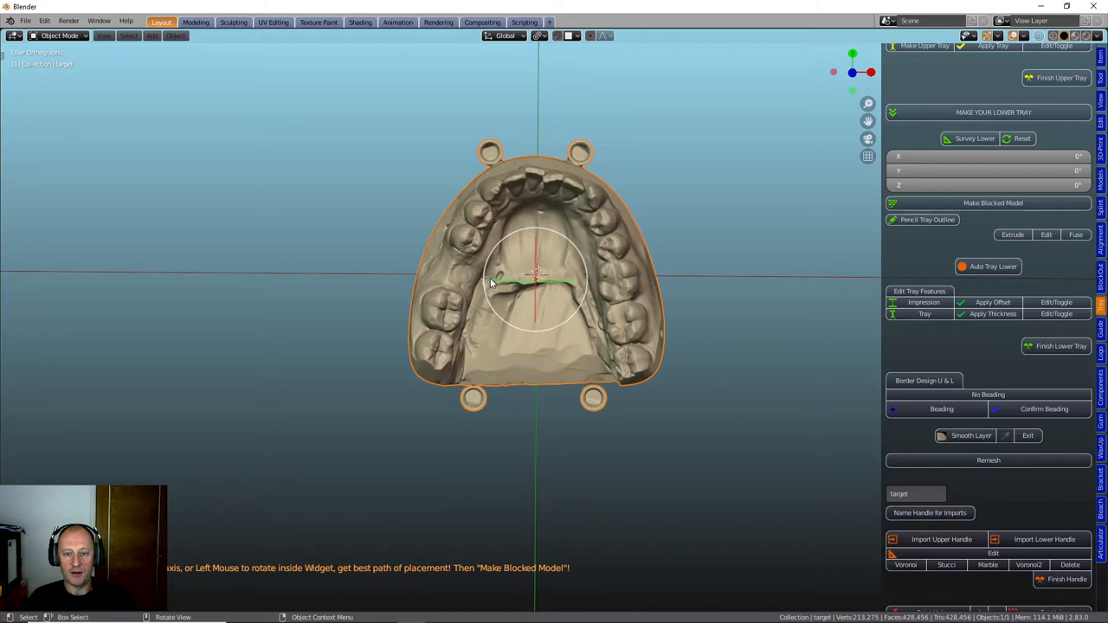
mouse_move(540, 359)
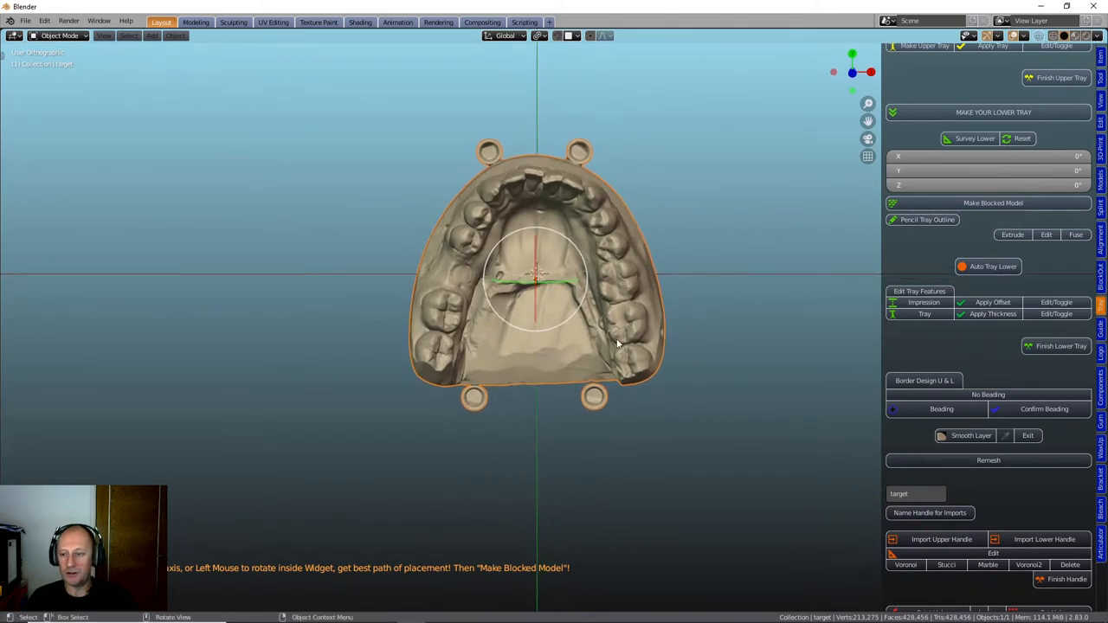
mouse_move(741, 365)
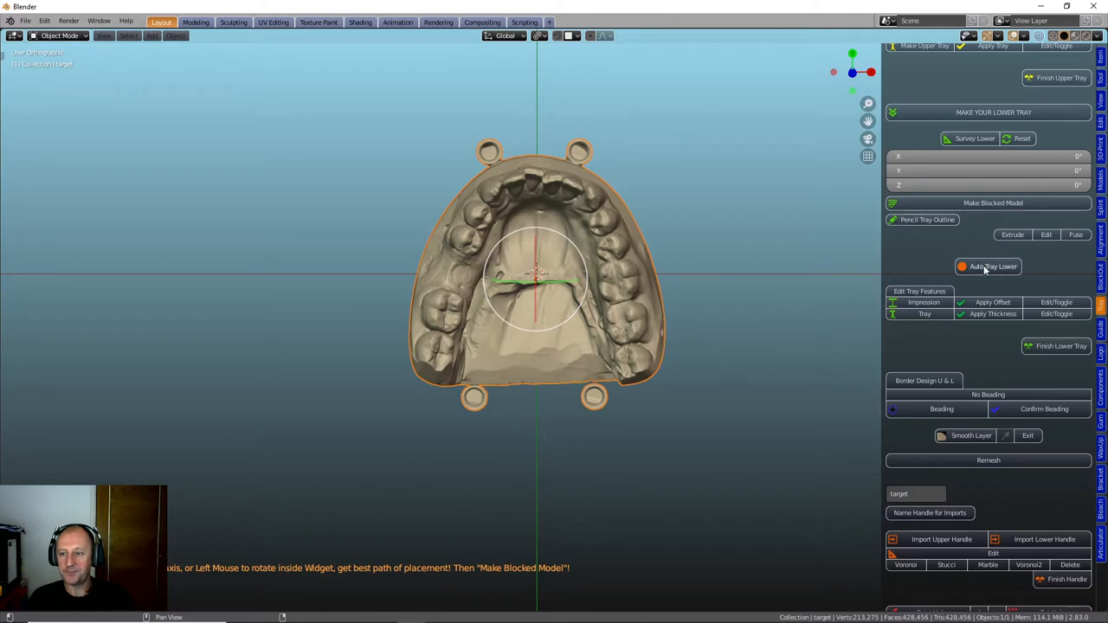
mouse_move(969, 208)
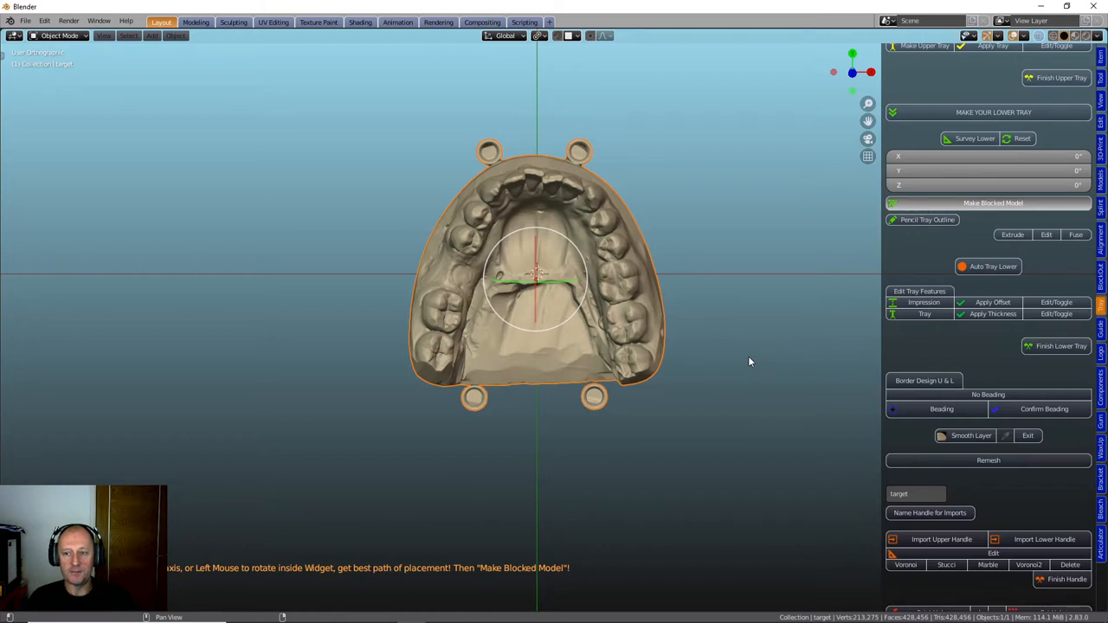
mouse_move(755, 361)
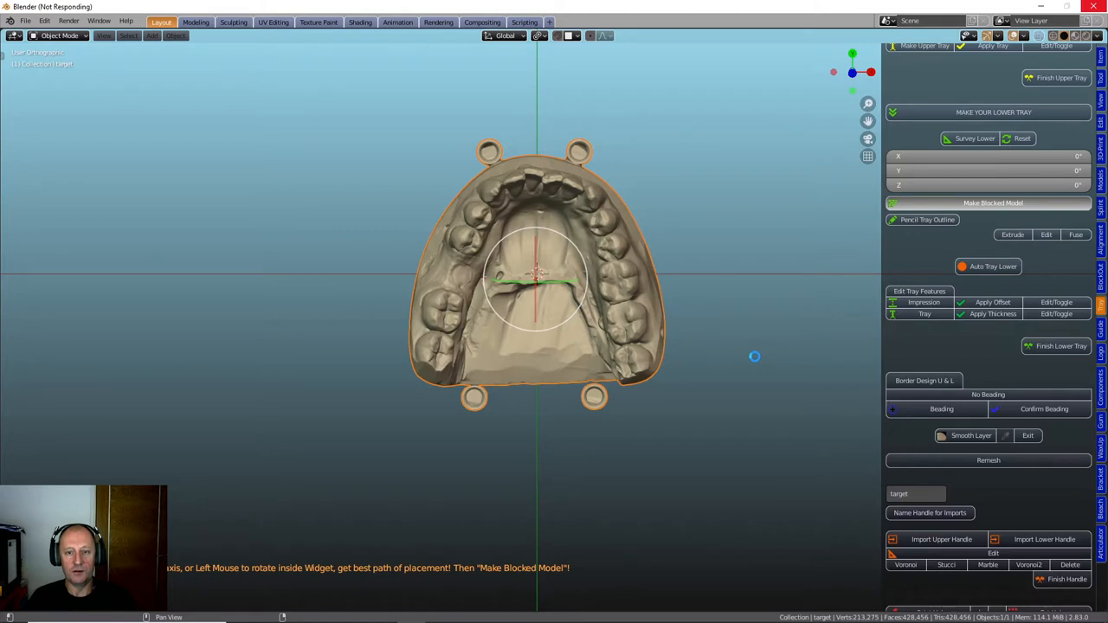
Step: Generate the blocked-out lower model and zoom in on the green filled undercuts
left_click(994, 203)
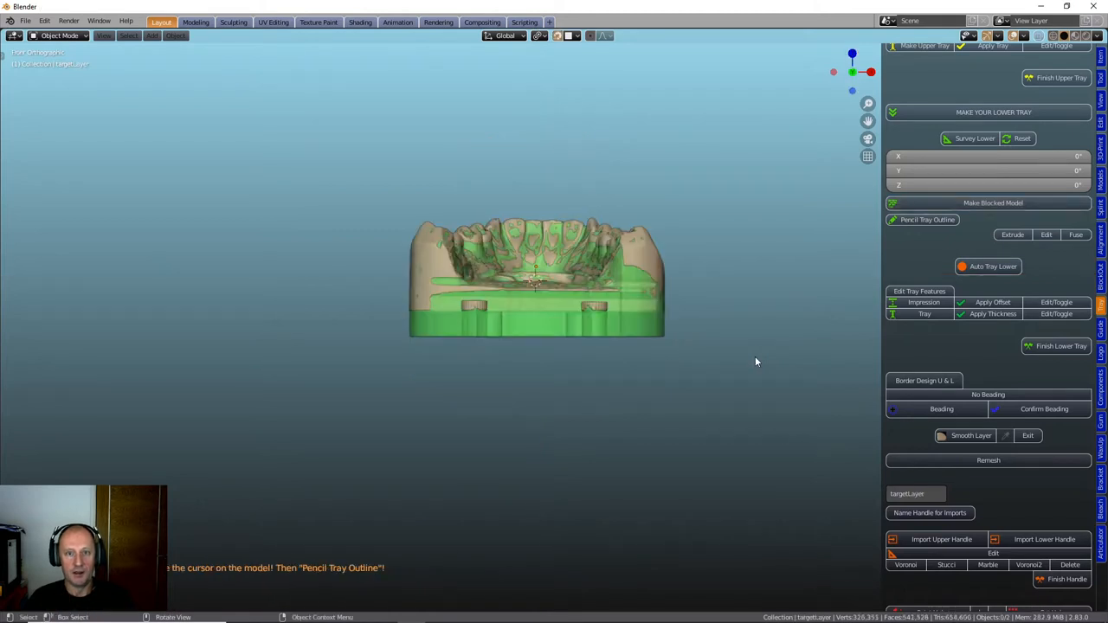
mouse_move(727, 308)
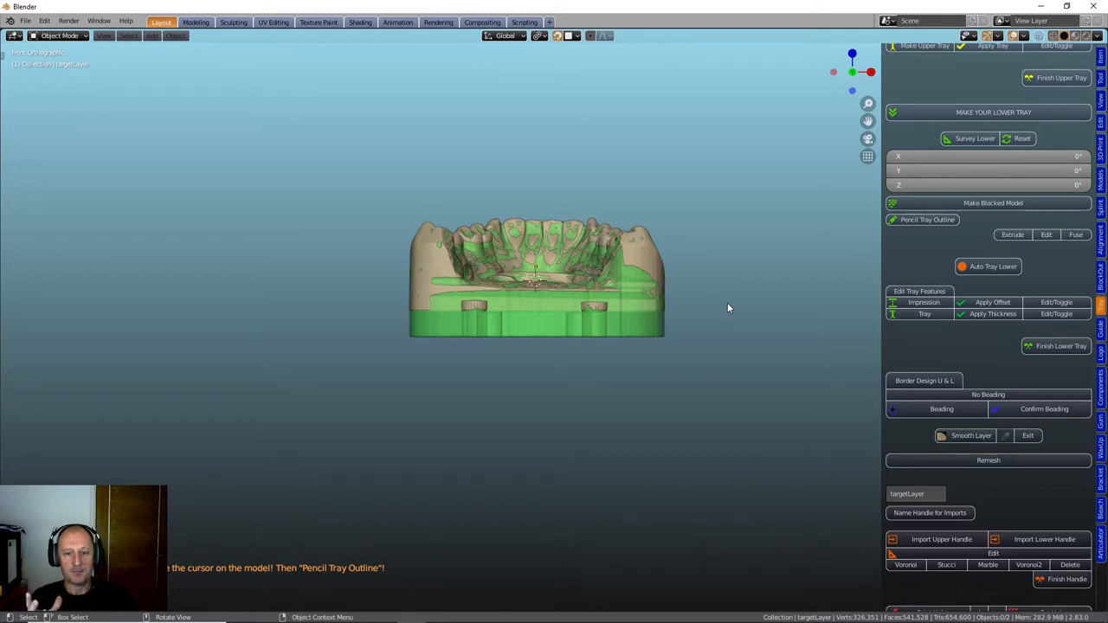
mouse_move(602, 363)
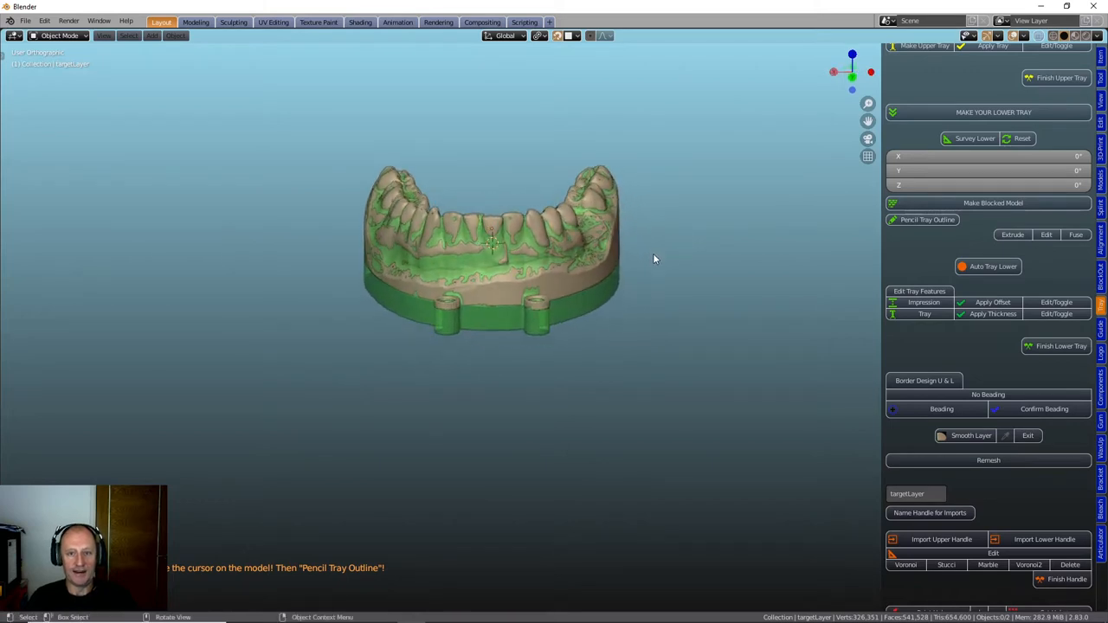
mouse_move(662, 268)
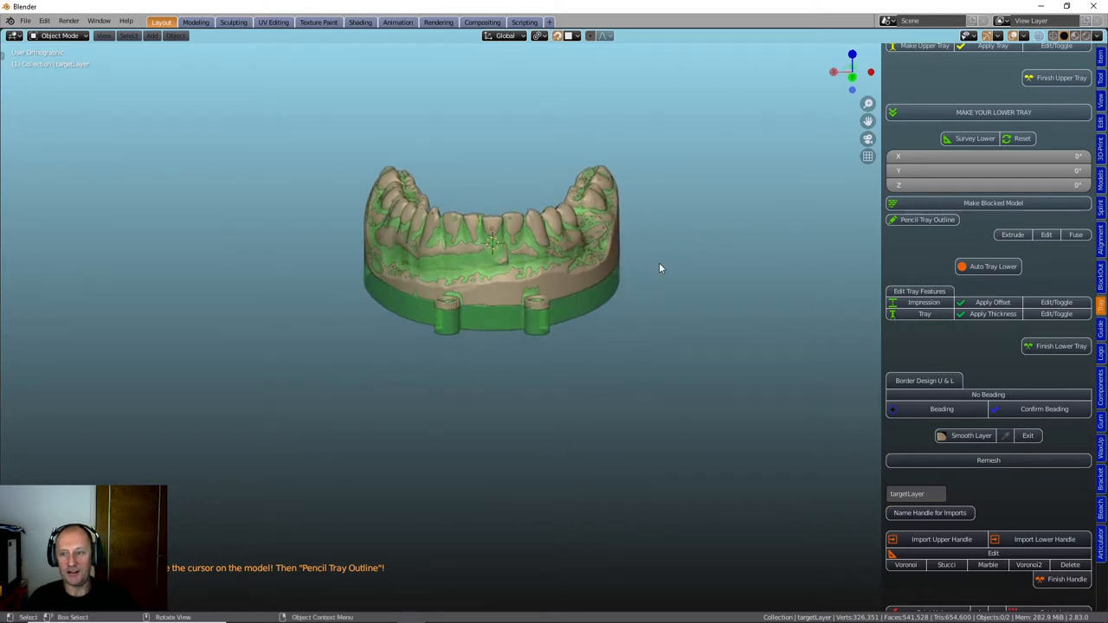
mouse_move(544, 282)
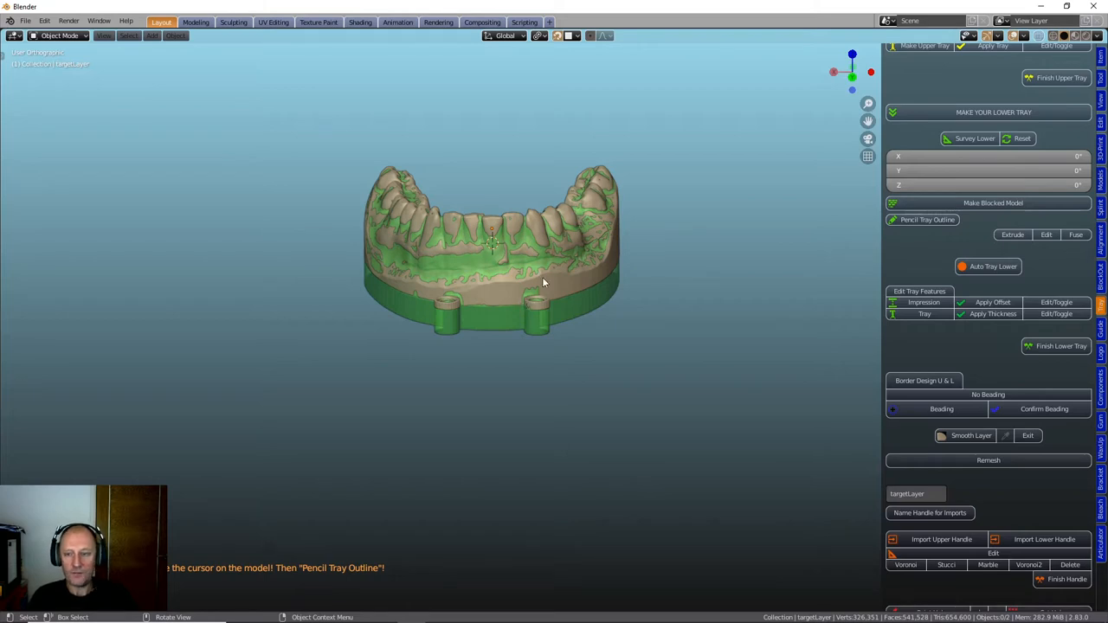
left_click_drag(544, 282, 611, 239)
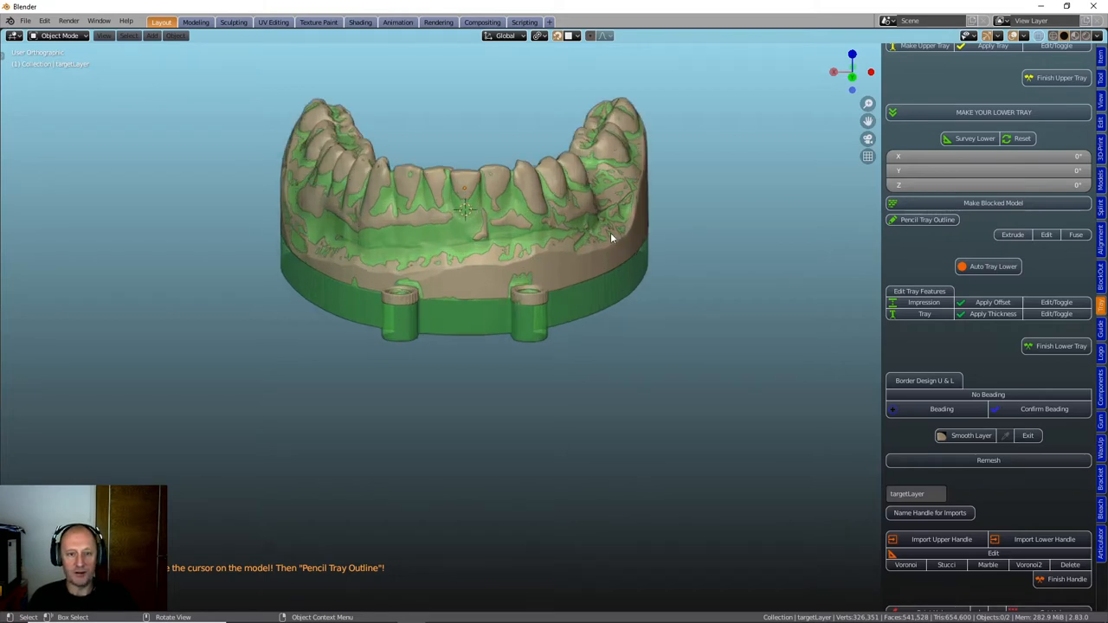
mouse_move(464, 259)
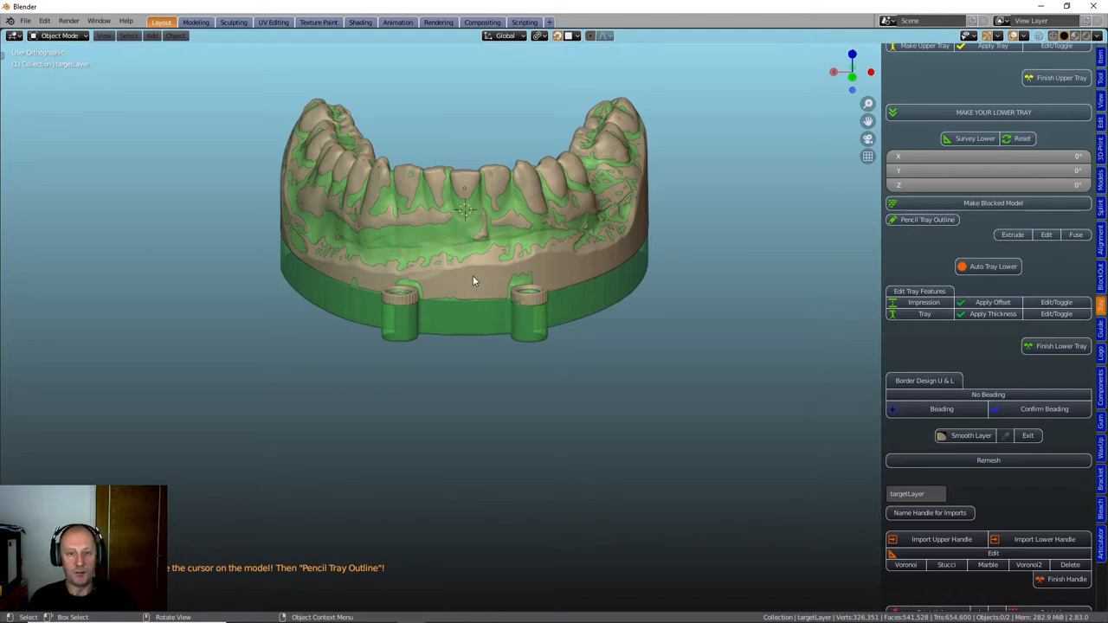
mouse_move(478, 280)
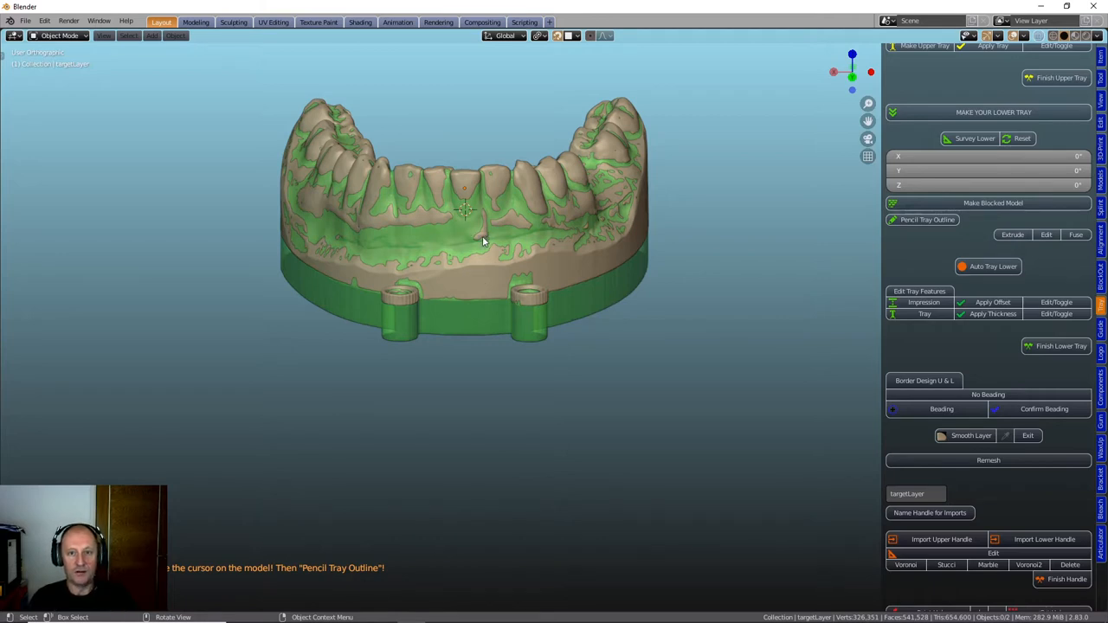
mouse_move(724, 258)
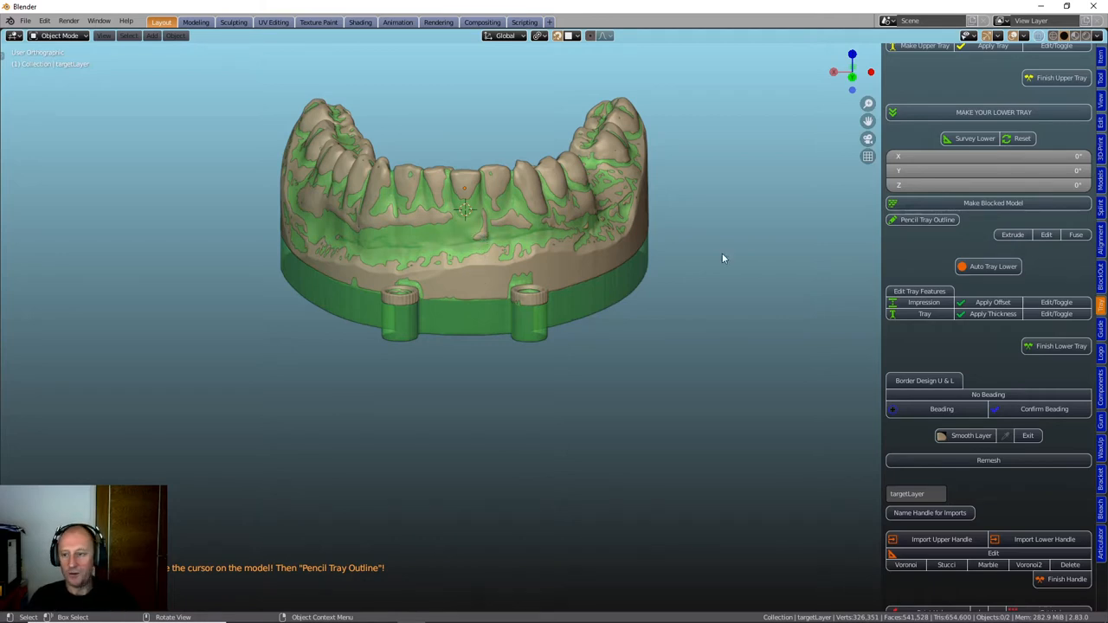
mouse_move(644, 314)
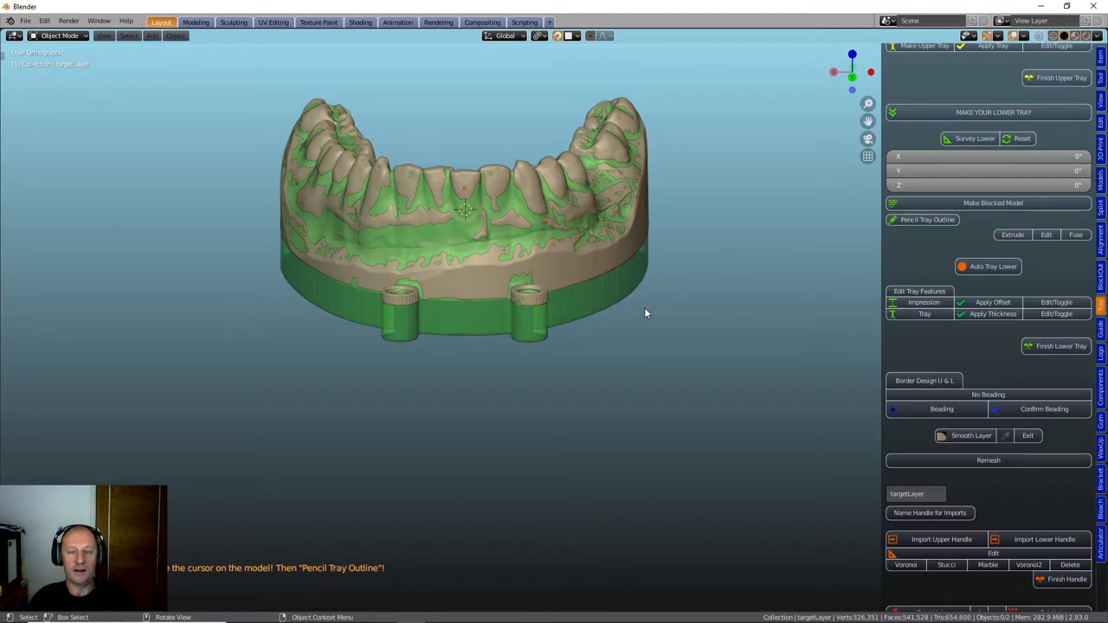
mouse_move(545, 284)
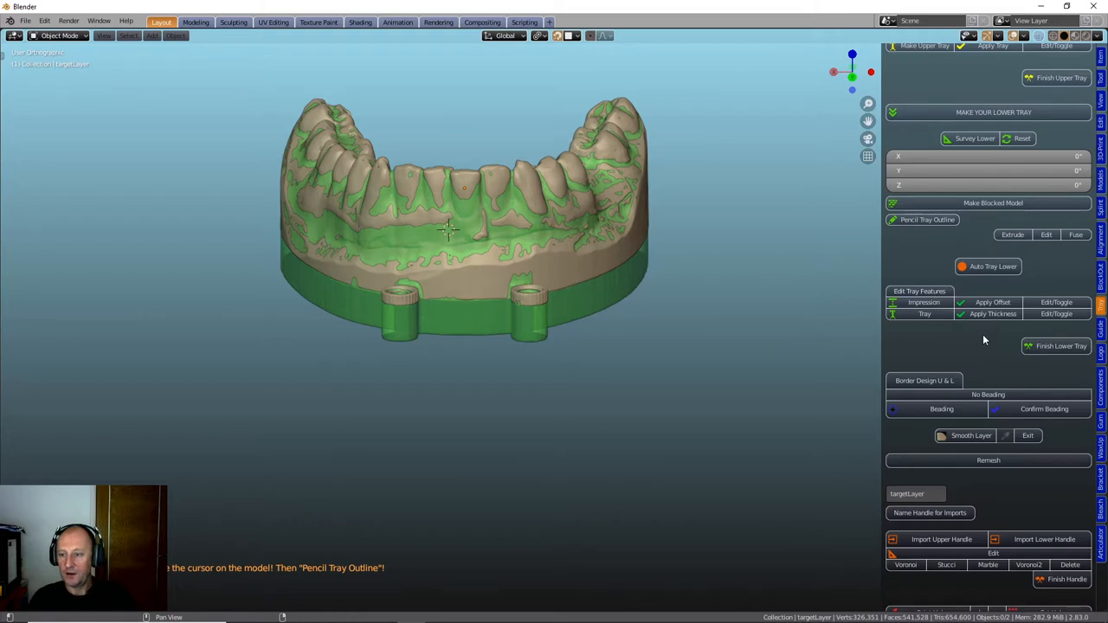
mouse_move(928, 218)
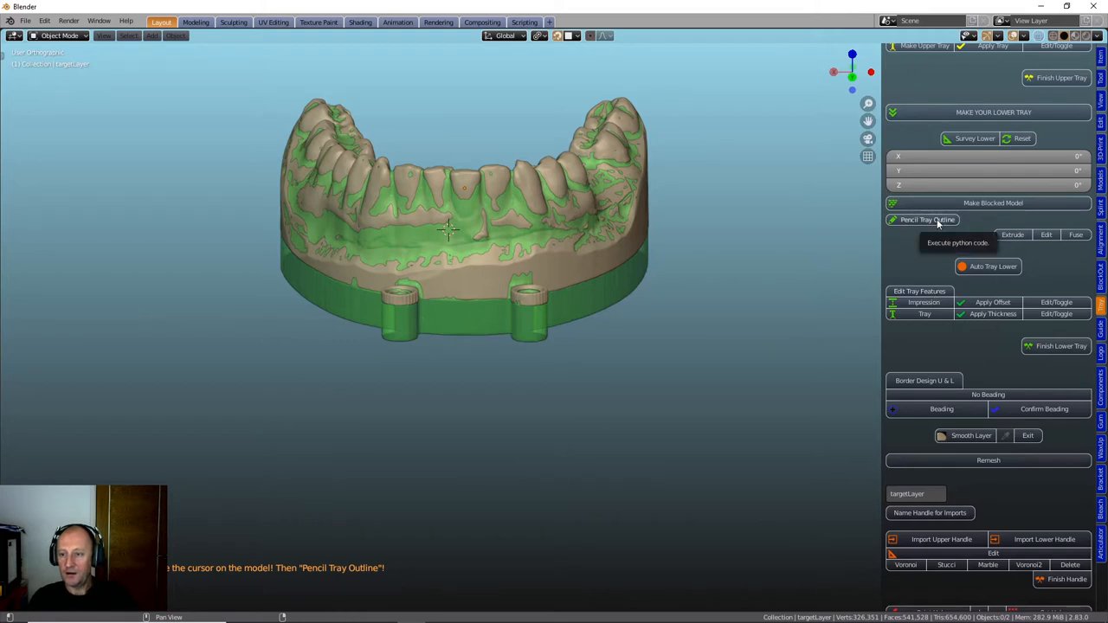
Step: Draw the lower tray outline curve along the teeth with Pencil Tray Outline
left_click(928, 218)
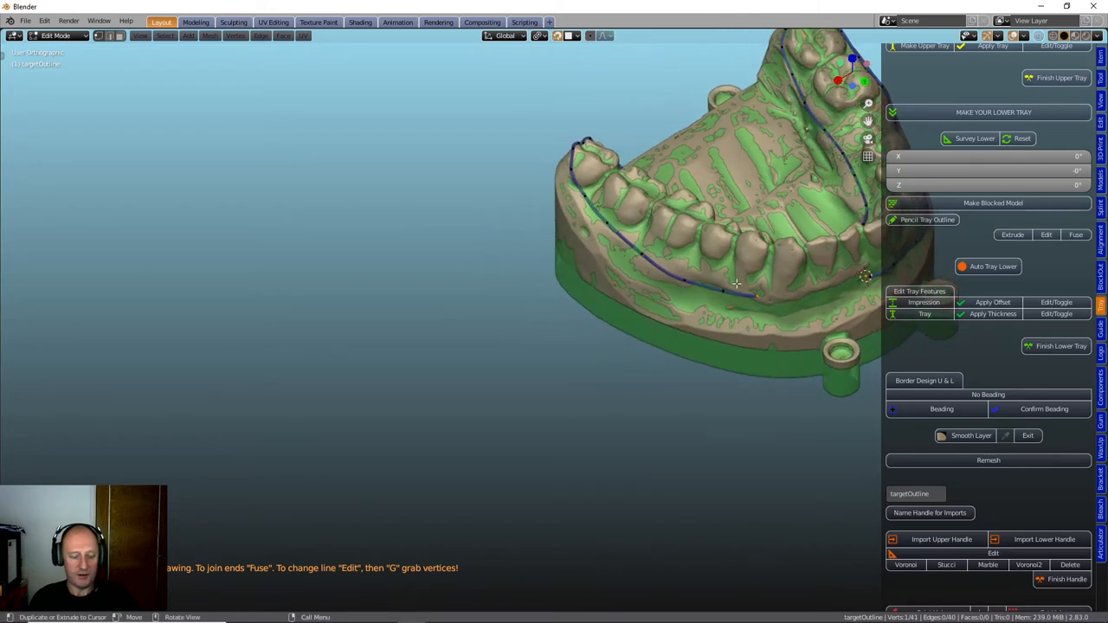
left_click_drag(736, 284, 594, 315)
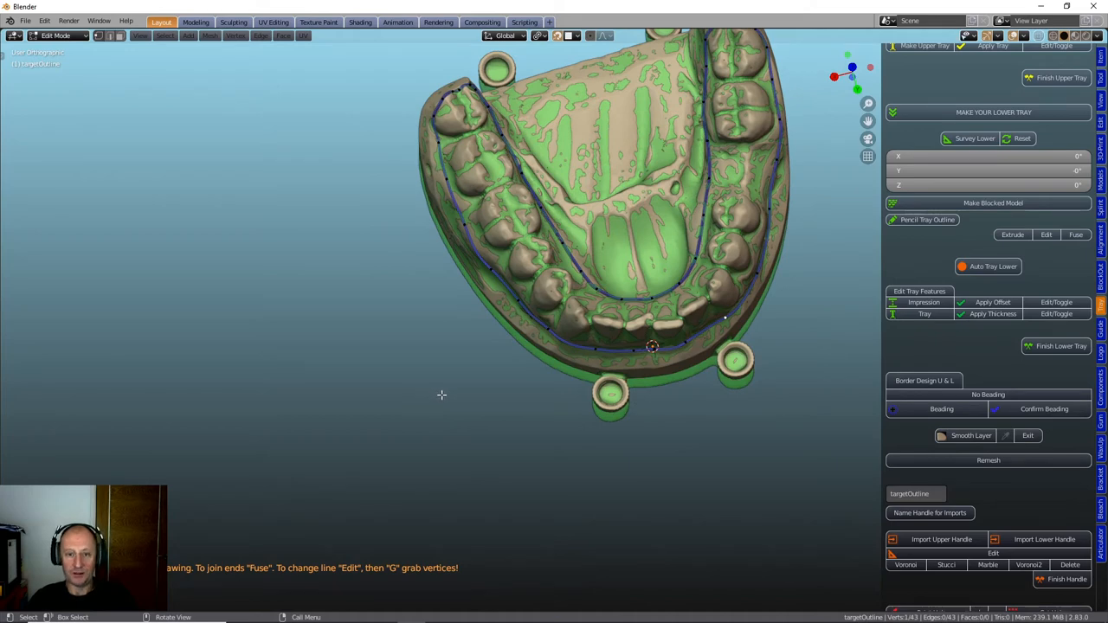
mouse_move(441, 391)
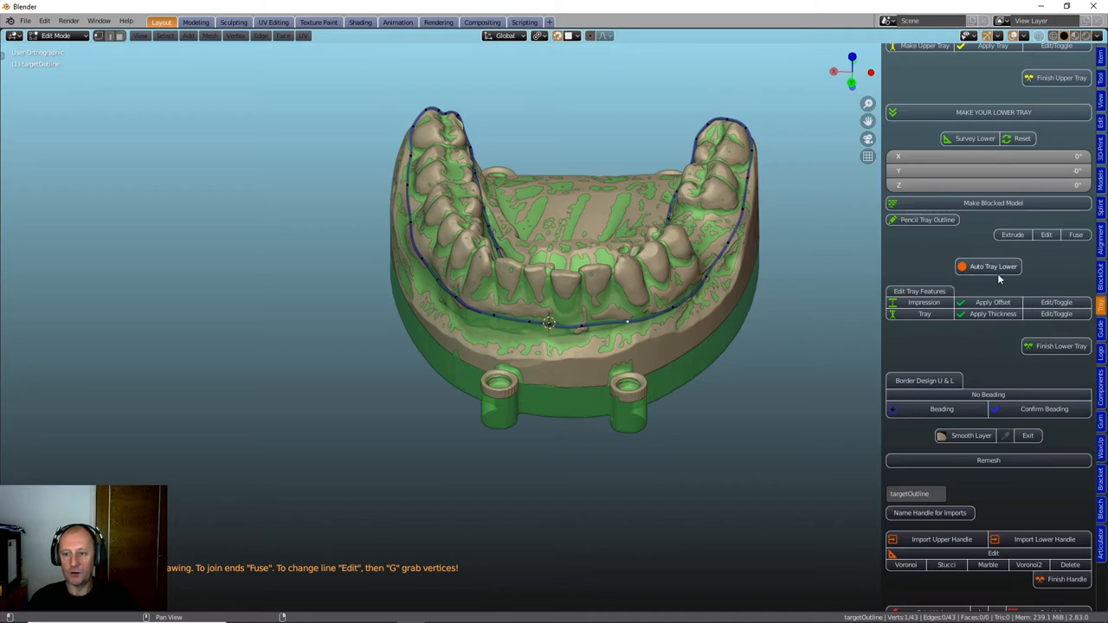
mouse_move(994, 276)
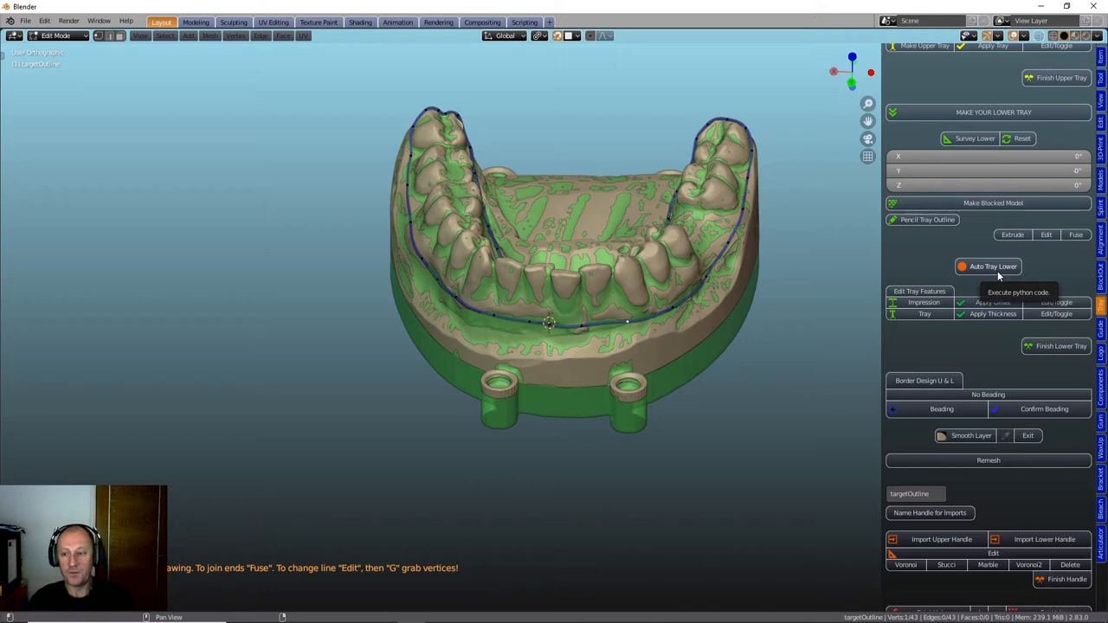
mouse_move(980, 224)
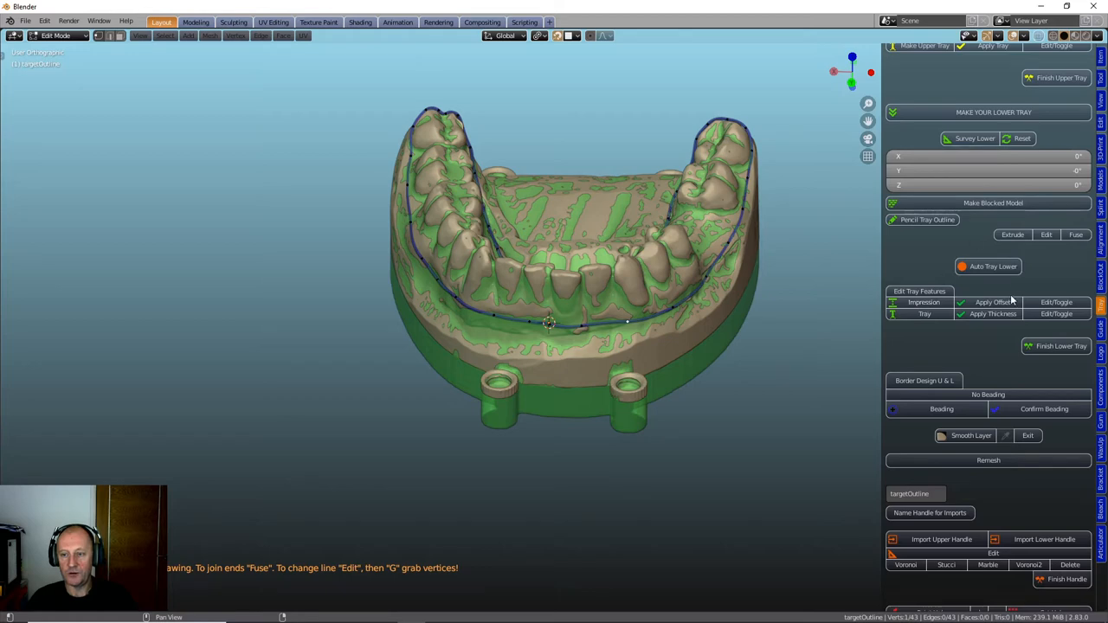
mouse_move(1025, 298)
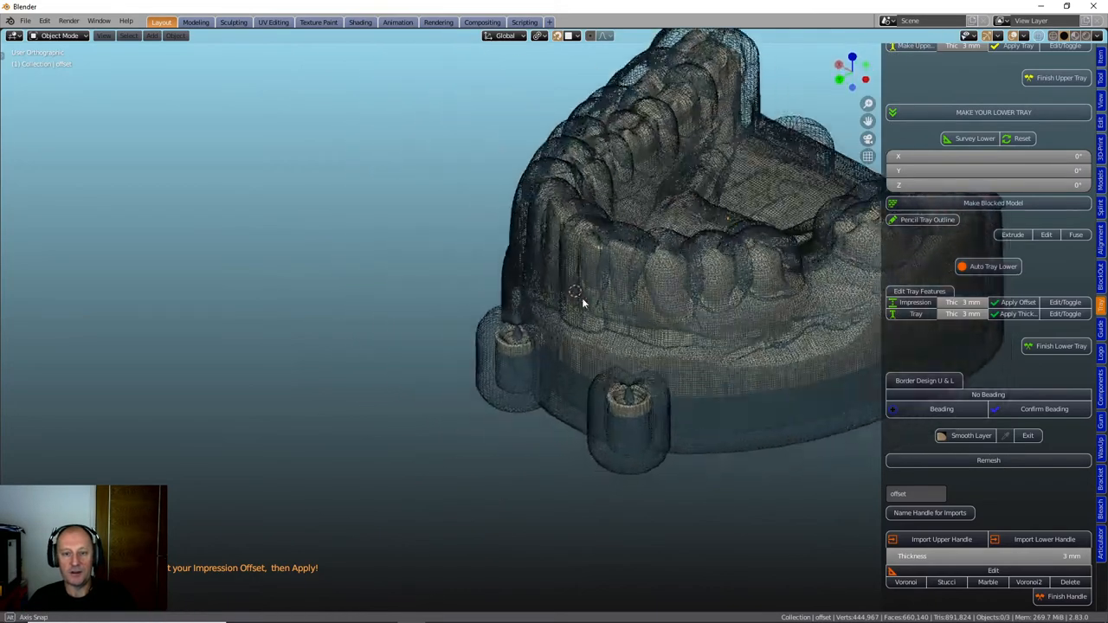
Step: Inspect the offset shell over the teeth, then toggle the Impression shell into editing
left_click_drag(580, 294, 658, 291)
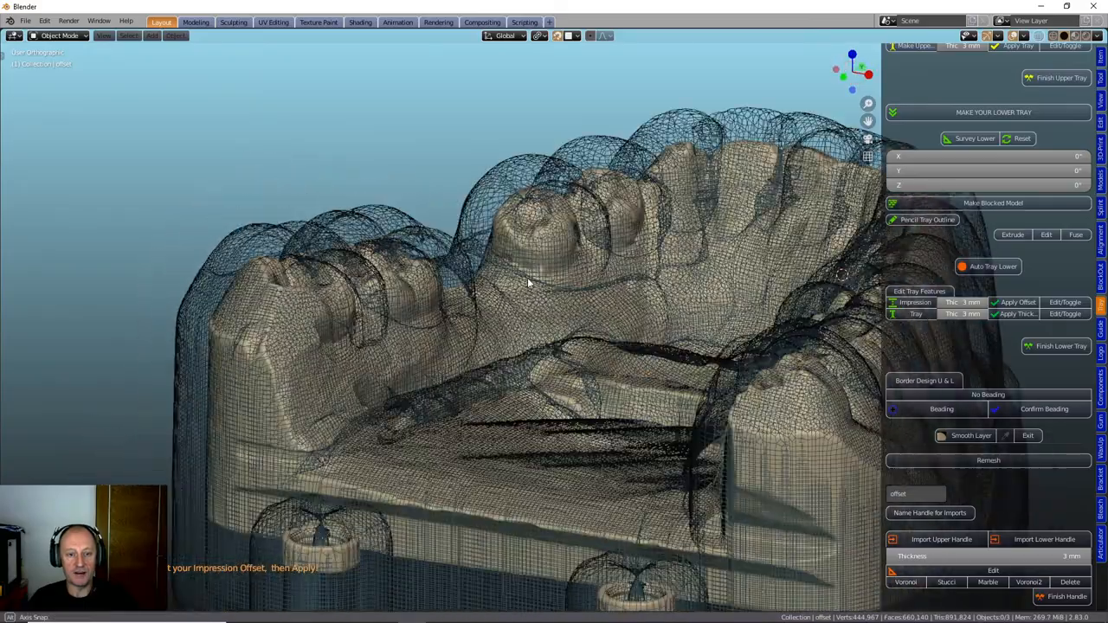
left_click_drag(528, 286, 658, 199)
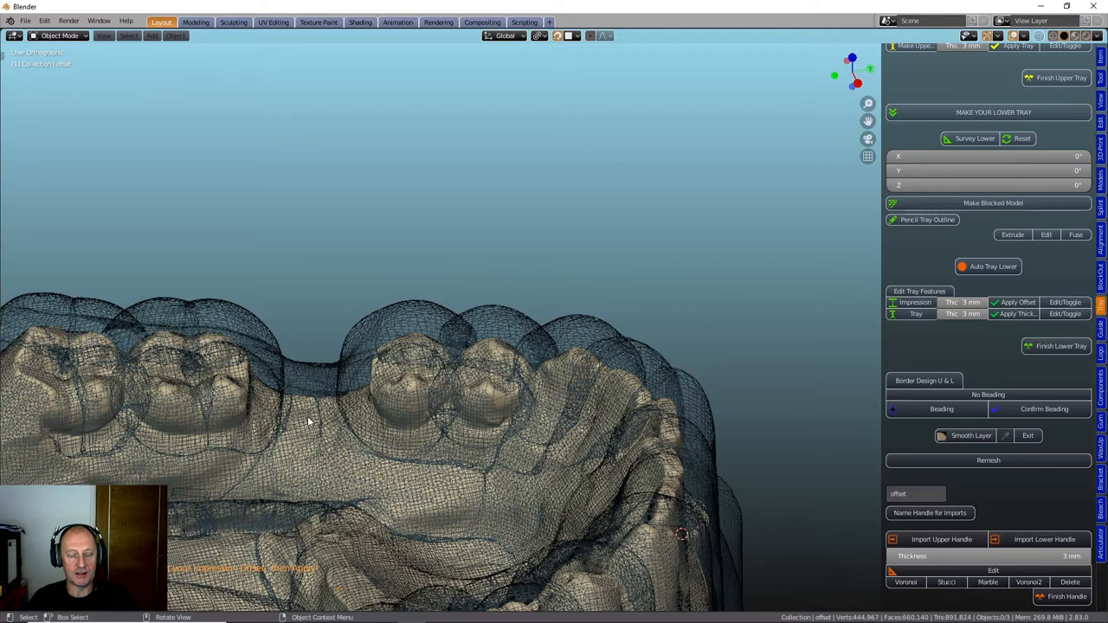
mouse_move(313, 436)
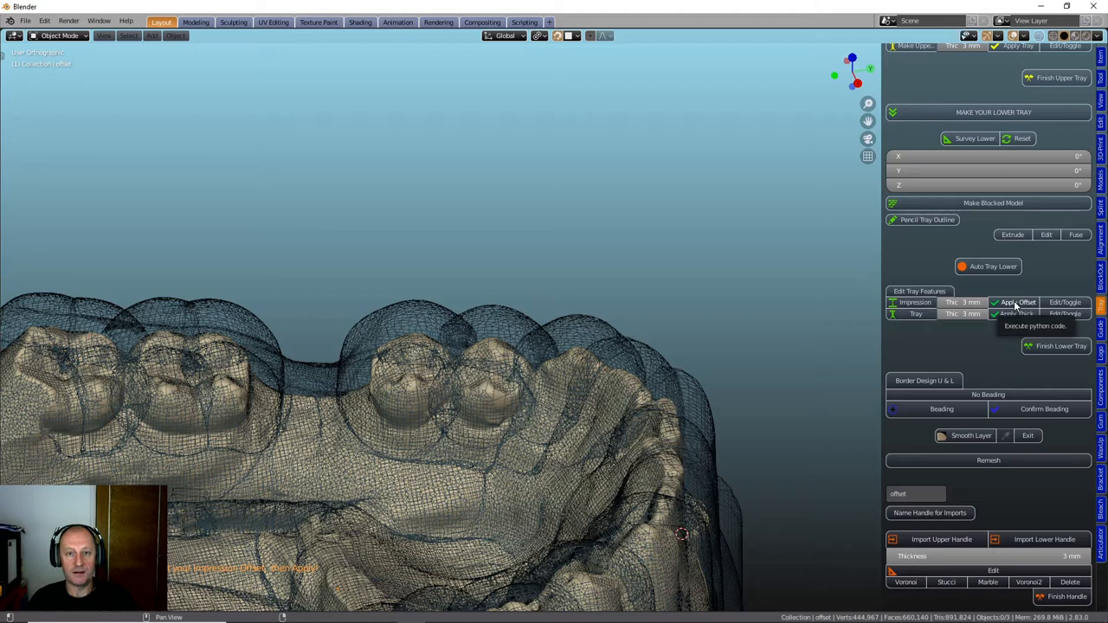
left_click(1026, 301)
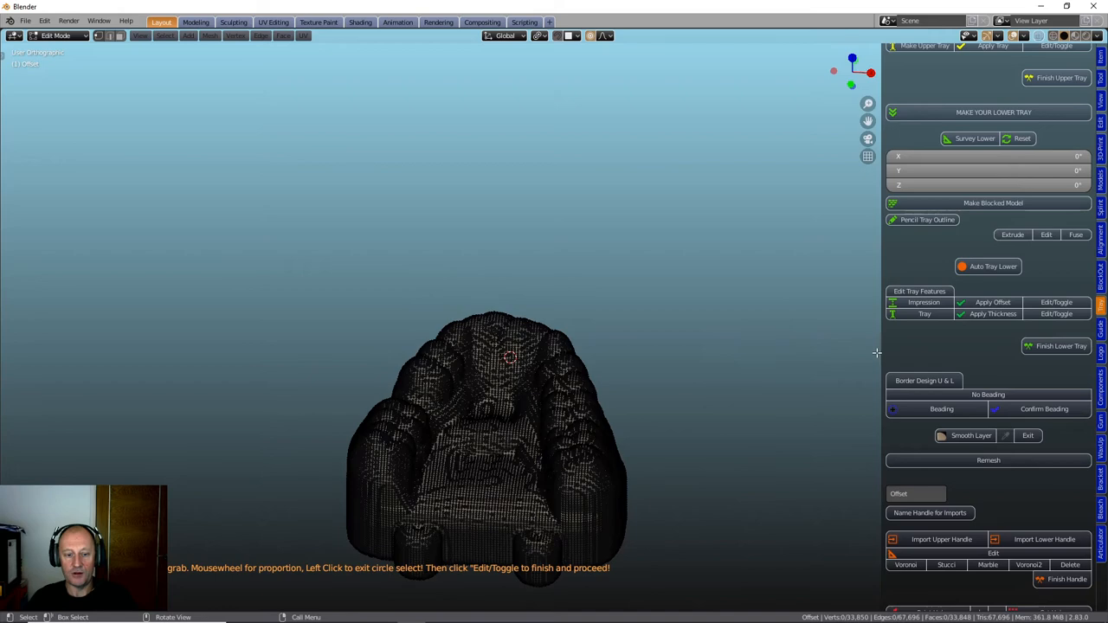
mouse_move(170, 555)
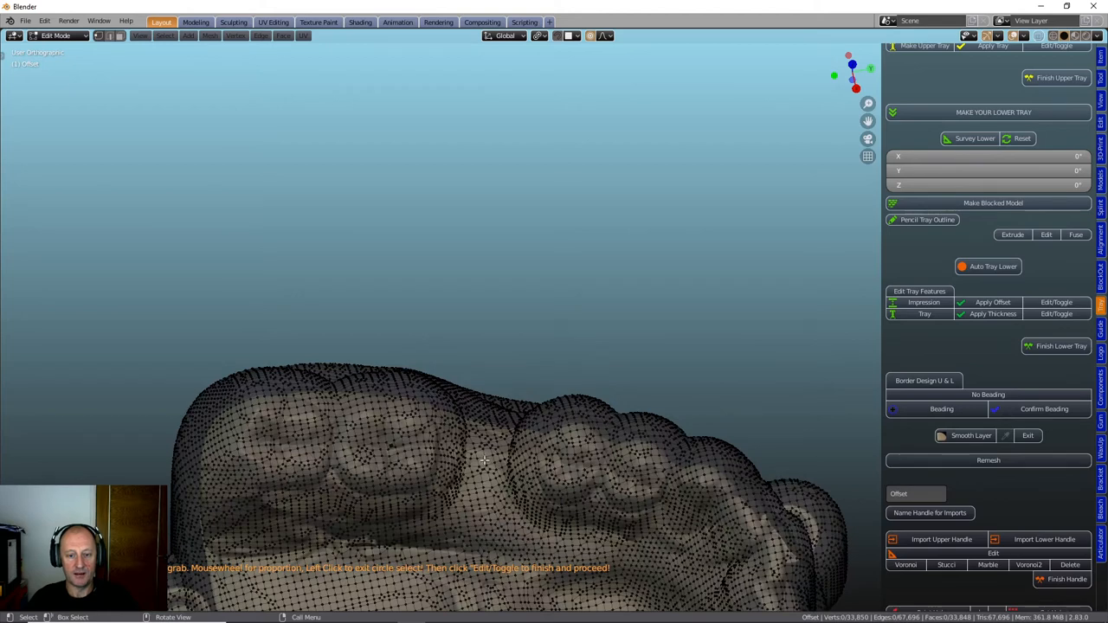
Step: Brush-select the shell vertices over the back molars for local adjustment
key("g")
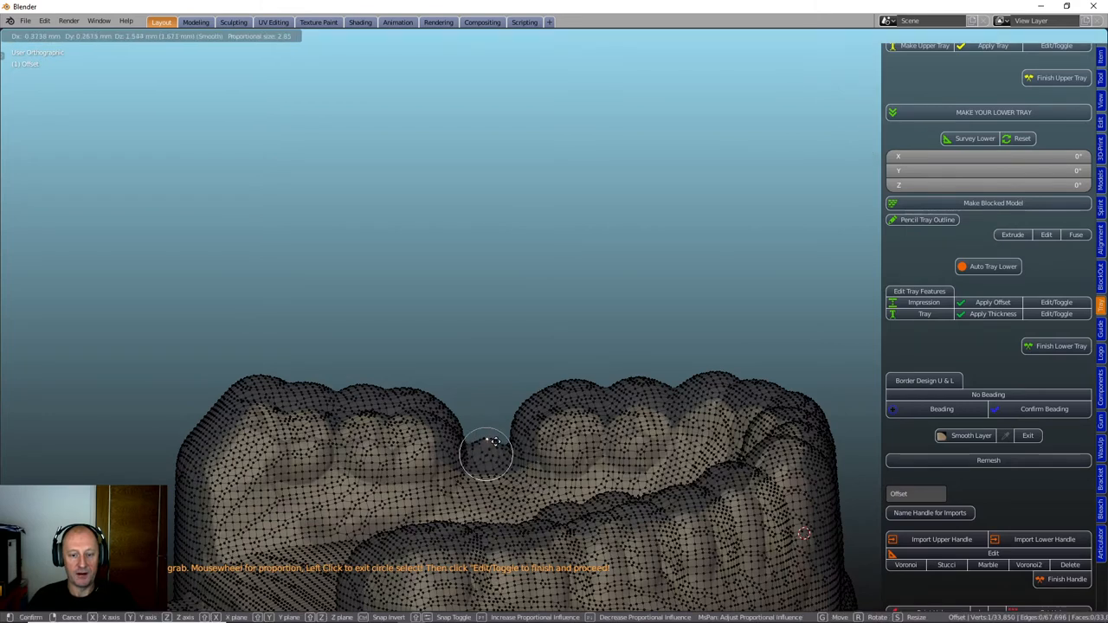
left_click(485, 454)
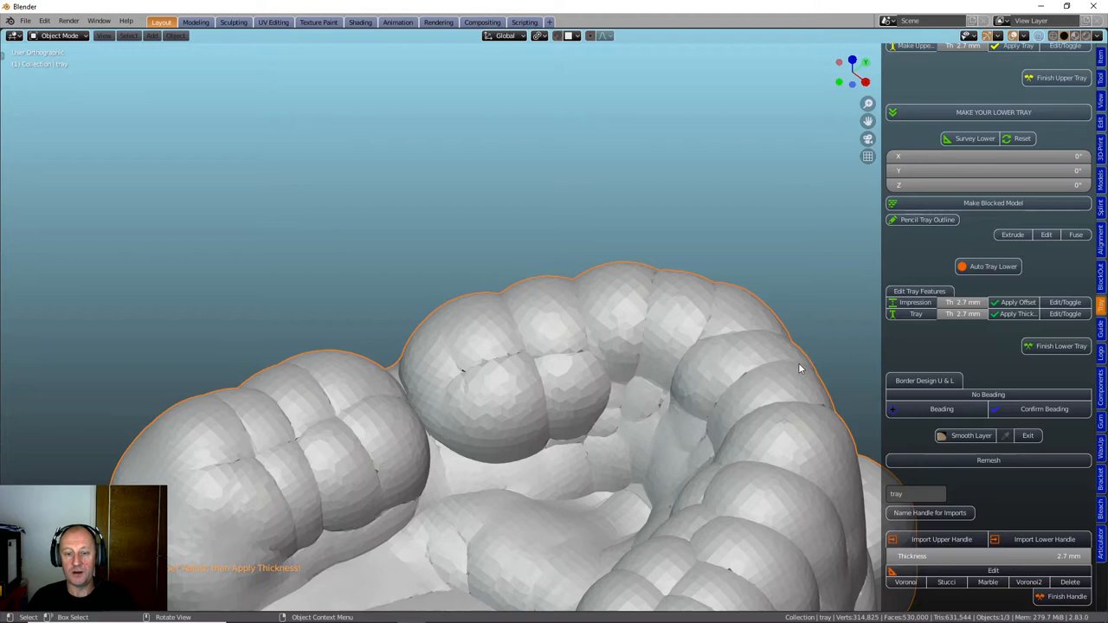
Step: Orbit the view to inspect the thickened lower tray shell
left_click_drag(797, 367, 530, 402)
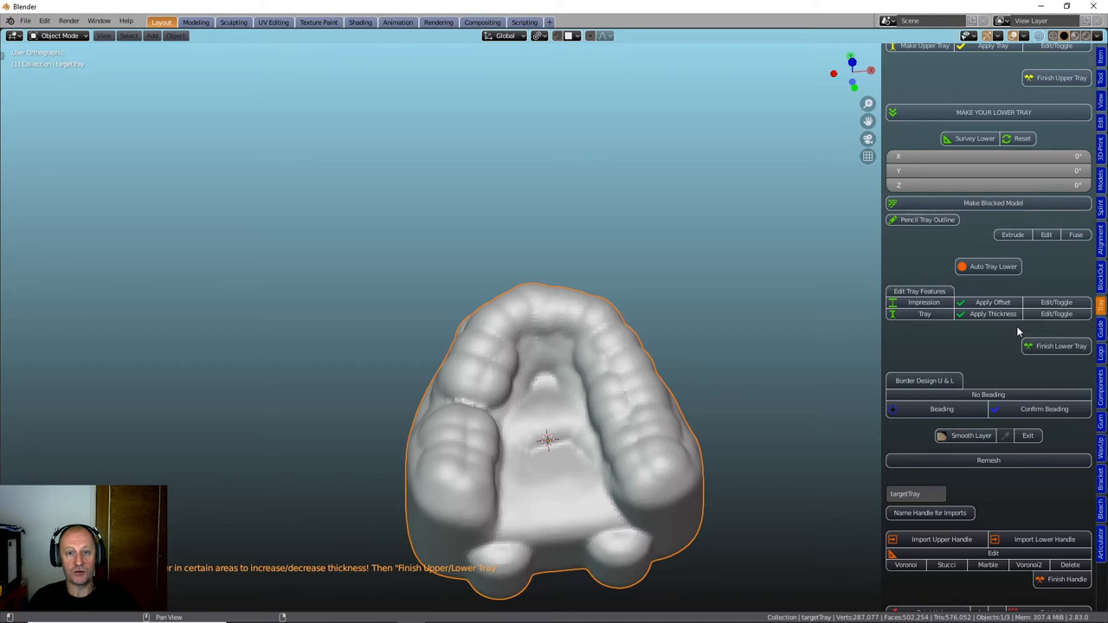
mouse_move(1025, 333)
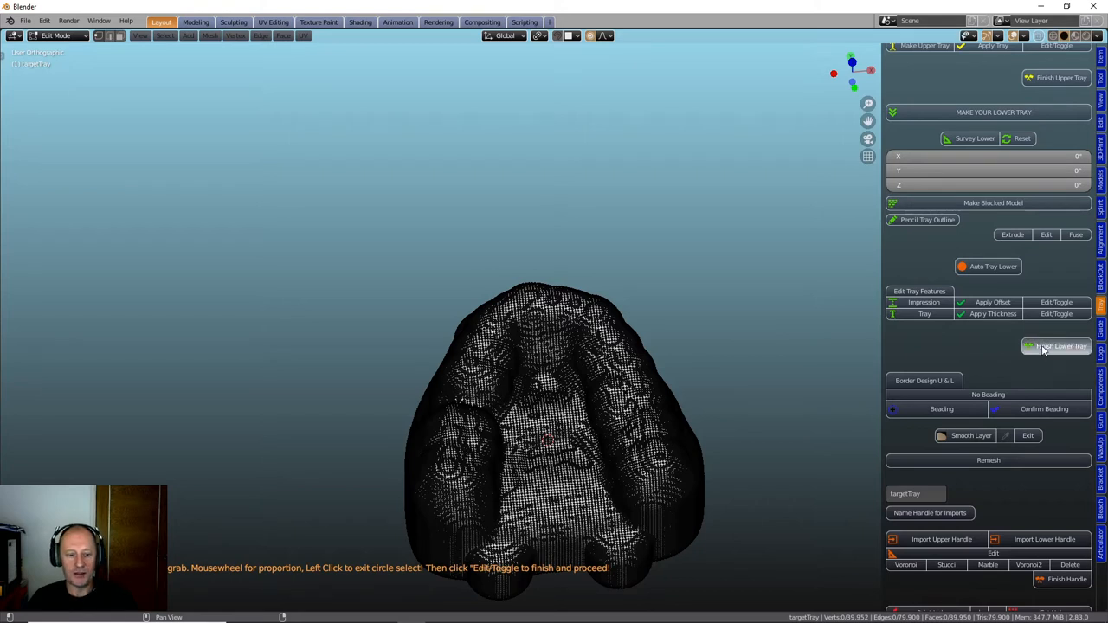
mouse_move(960, 347)
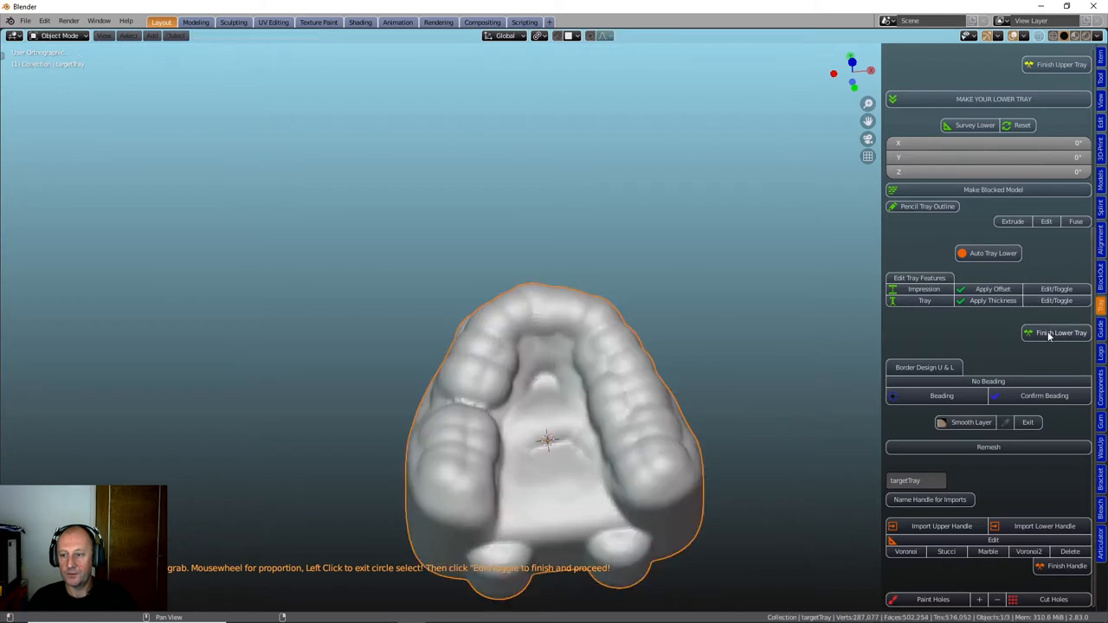
mouse_move(918, 344)
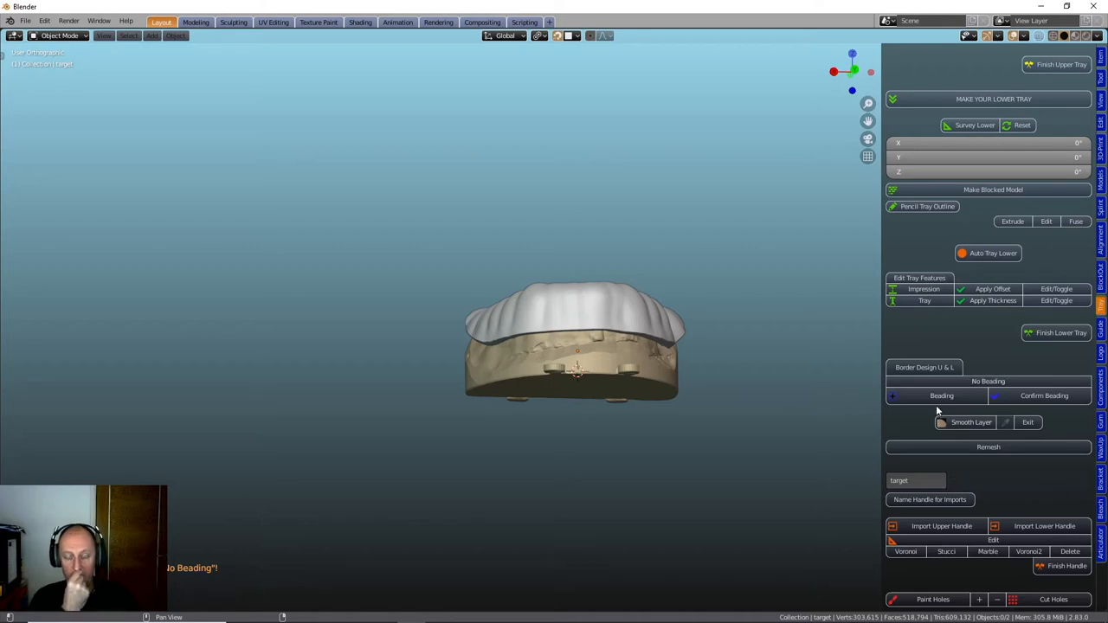
mouse_move(806, 367)
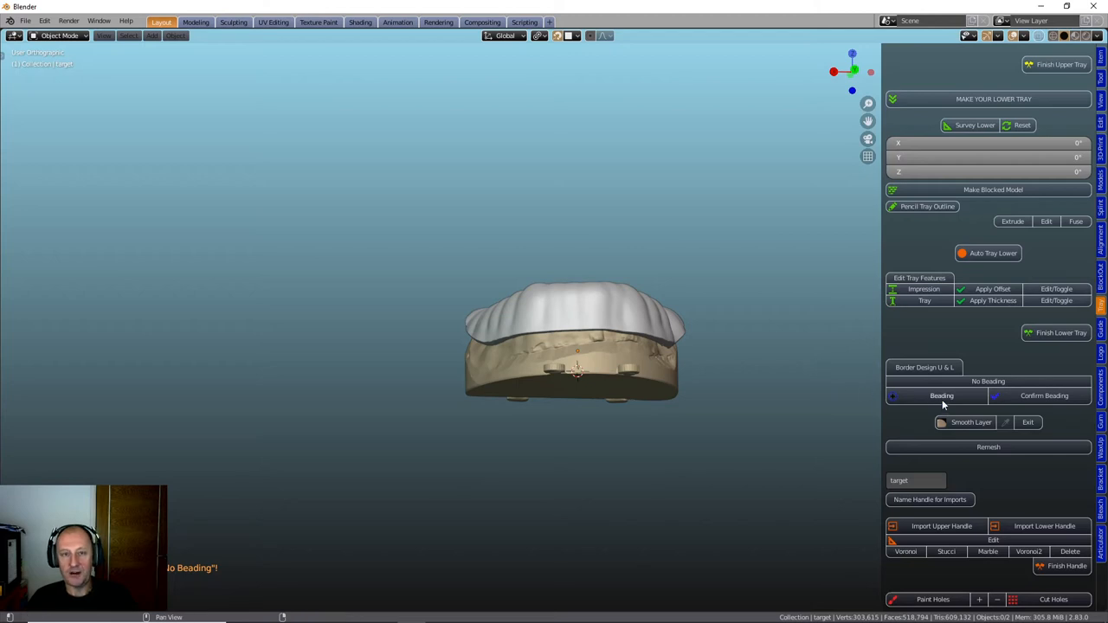
Step: Start the beading along the tray border and confirm the beaded rim
left_click(942, 395)
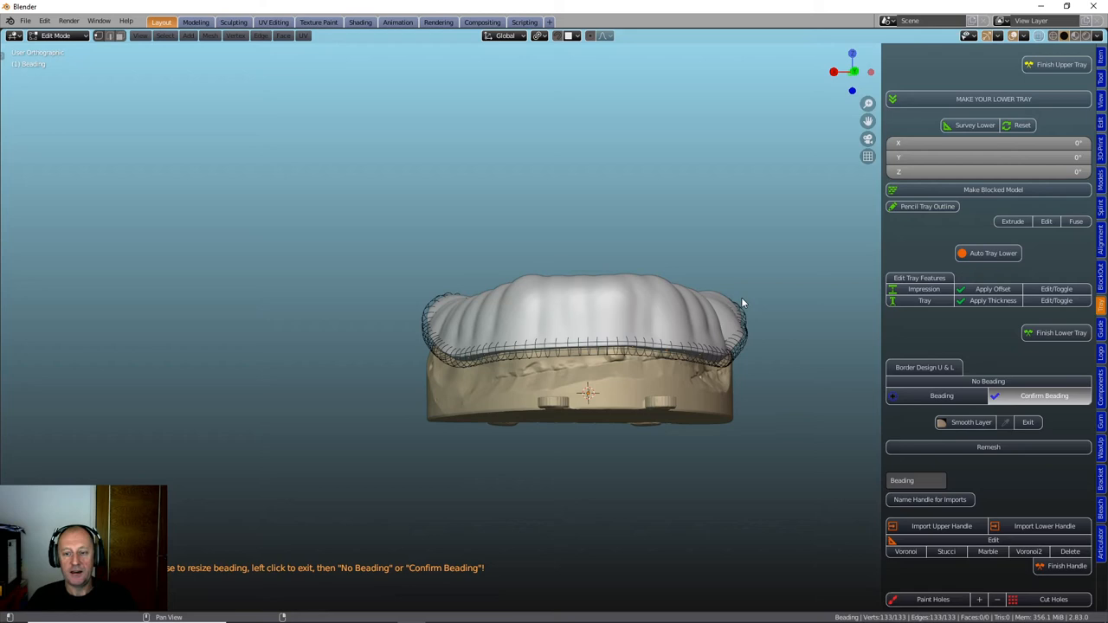
mouse_move(776, 384)
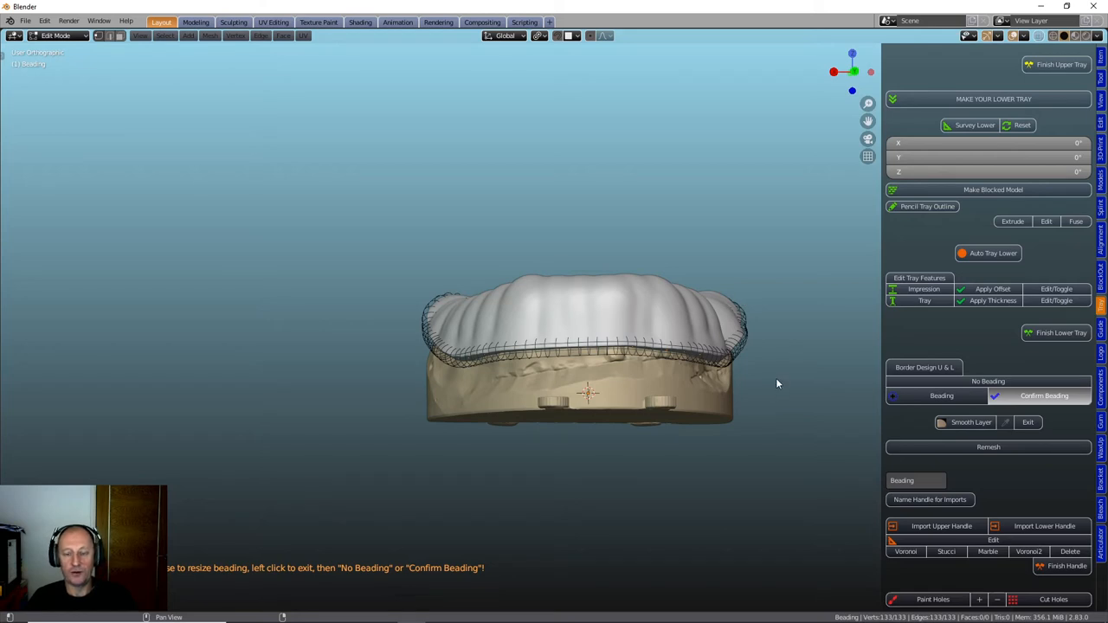
left_click(1044, 395)
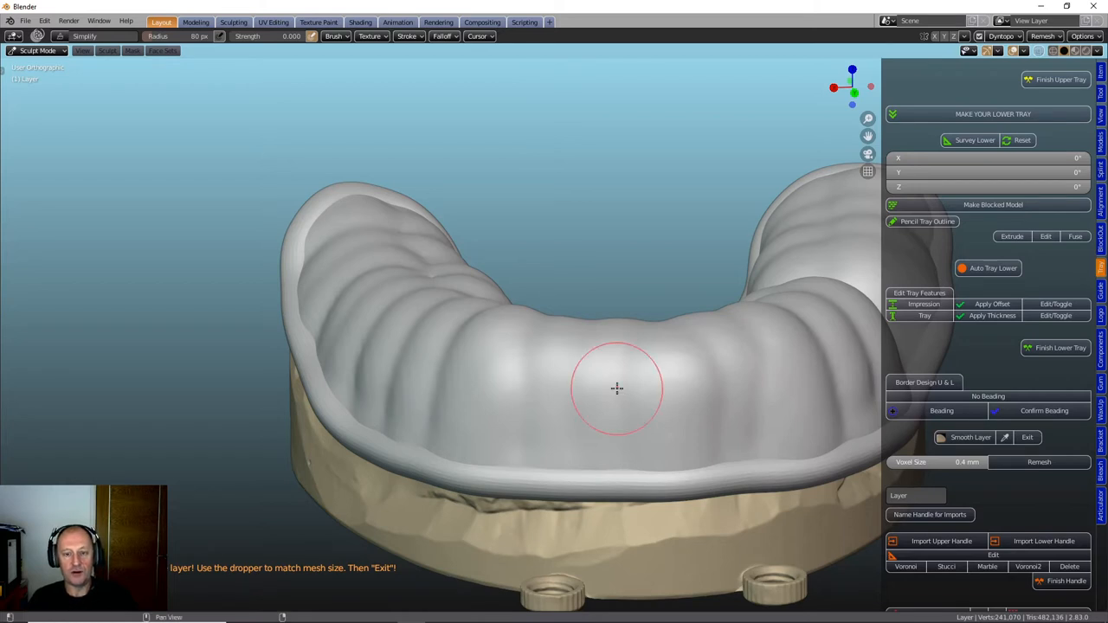
mouse_move(338, 407)
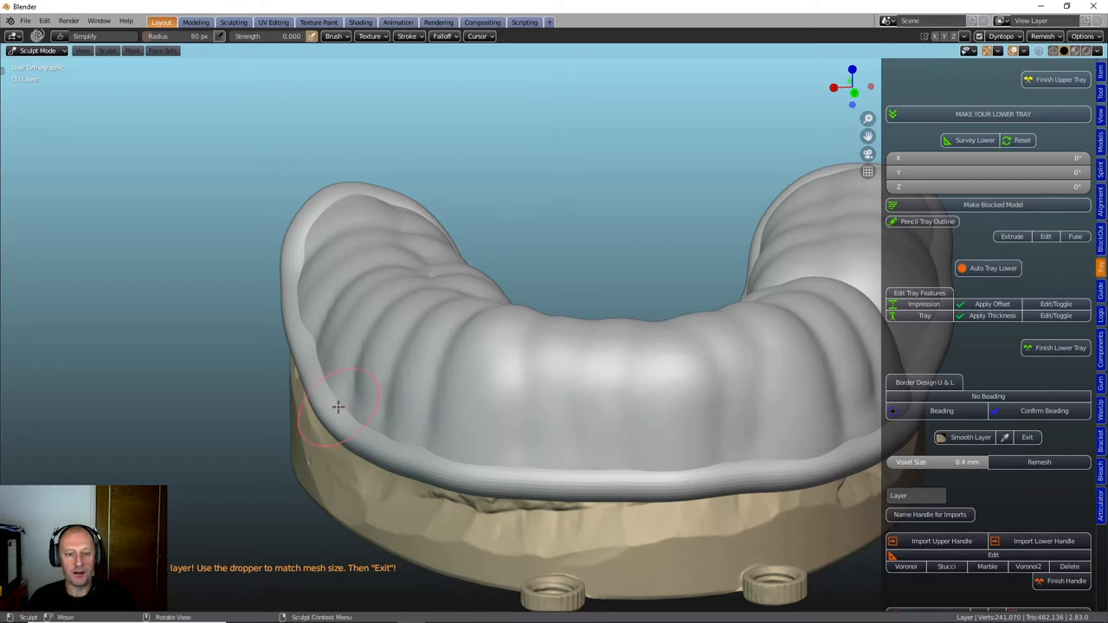
mouse_move(291, 421)
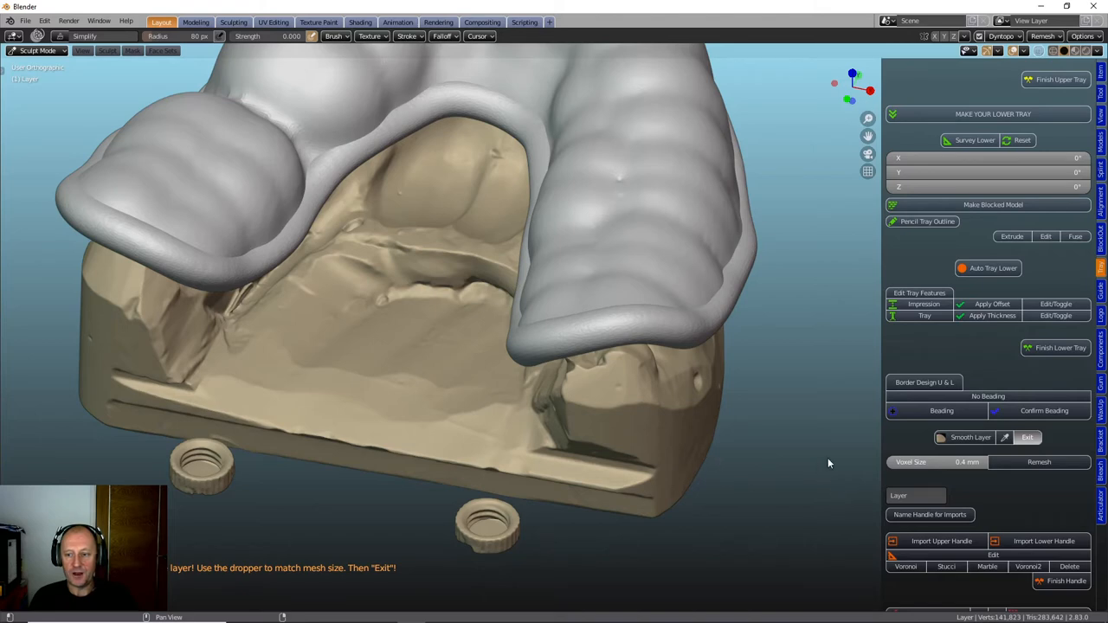
mouse_move(703, 446)
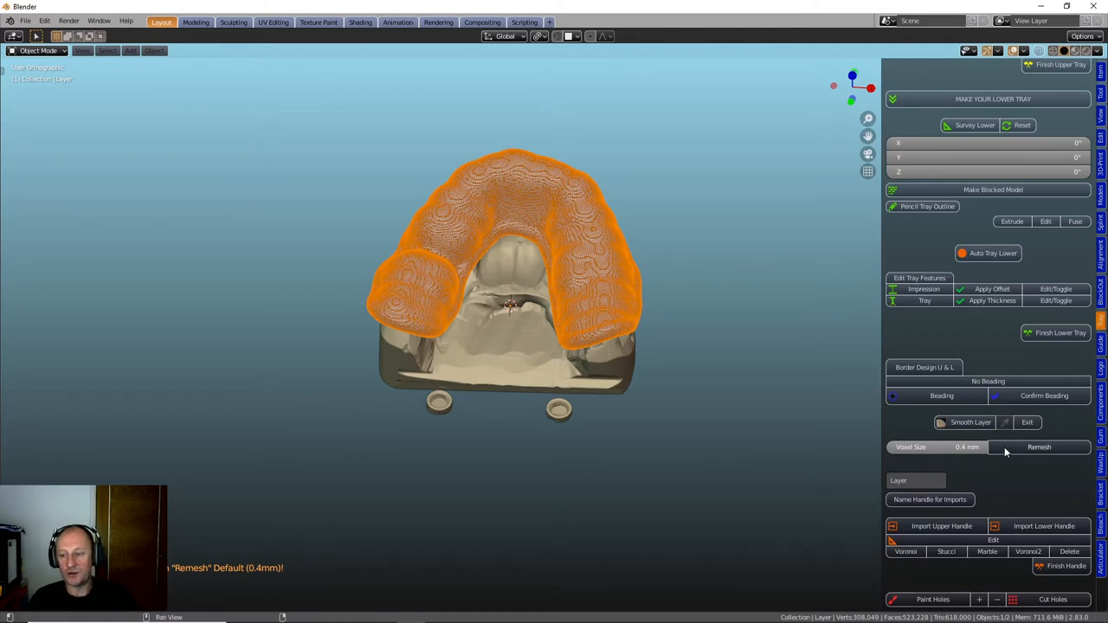
Step: Remesh the smoothed tray layer at 0.4 mm voxel size
left_click(1039, 447)
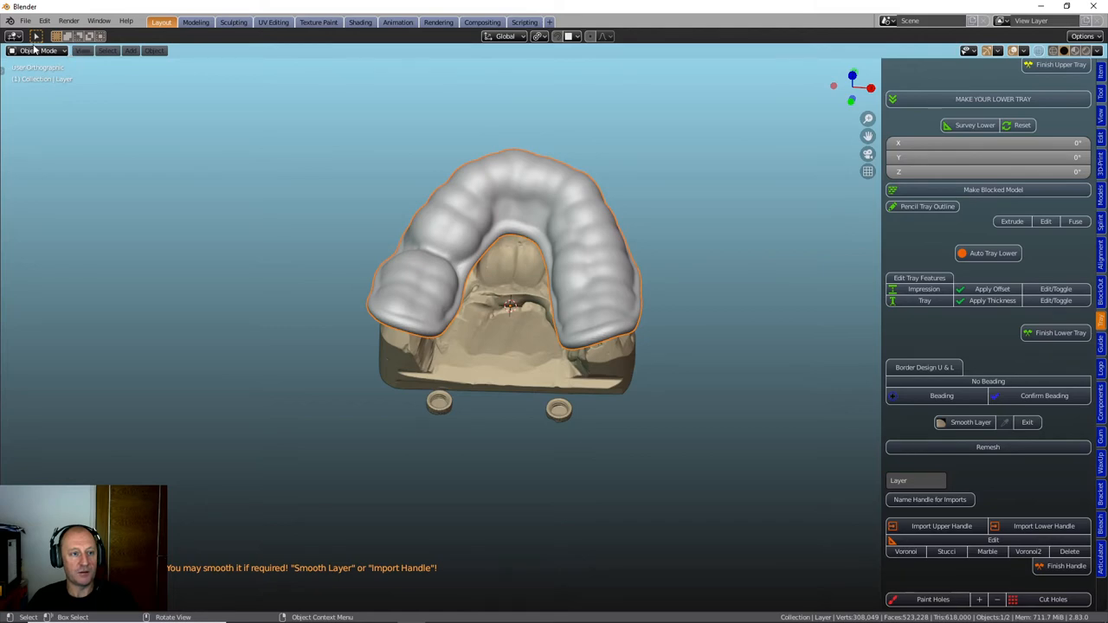
key("Tab")
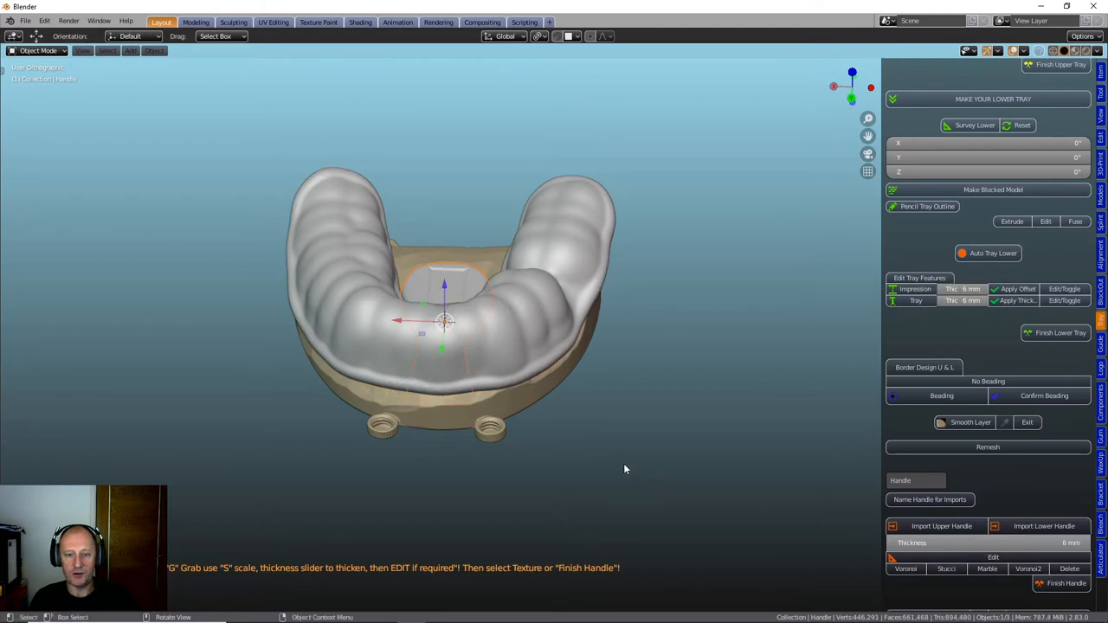
Step: Grab the handle and move it out in front of the tray
left_click_drag(450, 260, 432, 329)
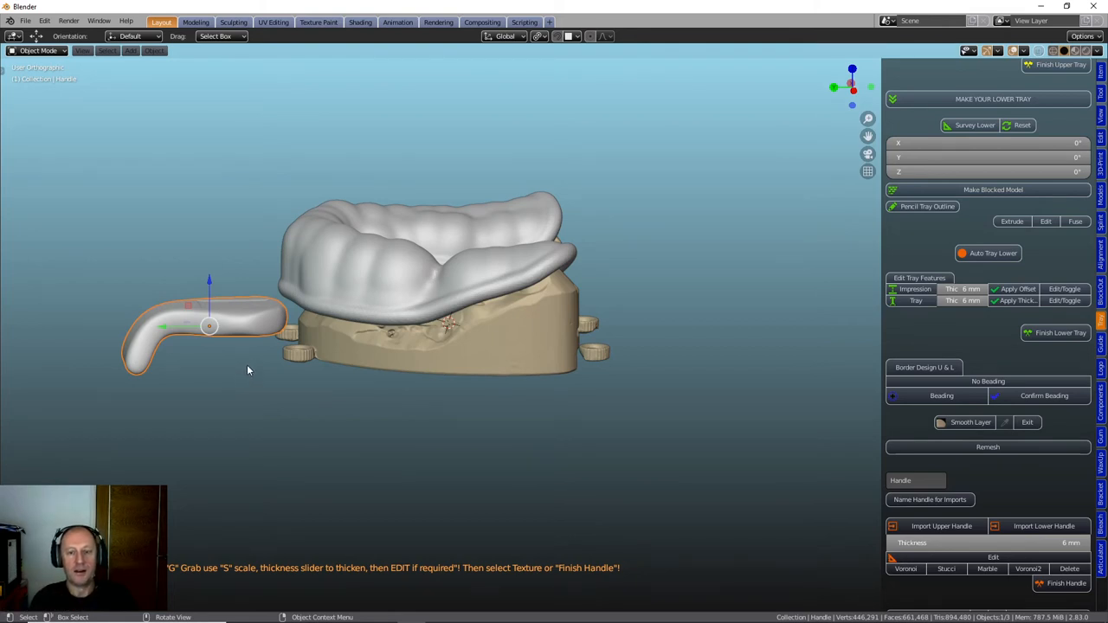
mouse_move(251, 379)
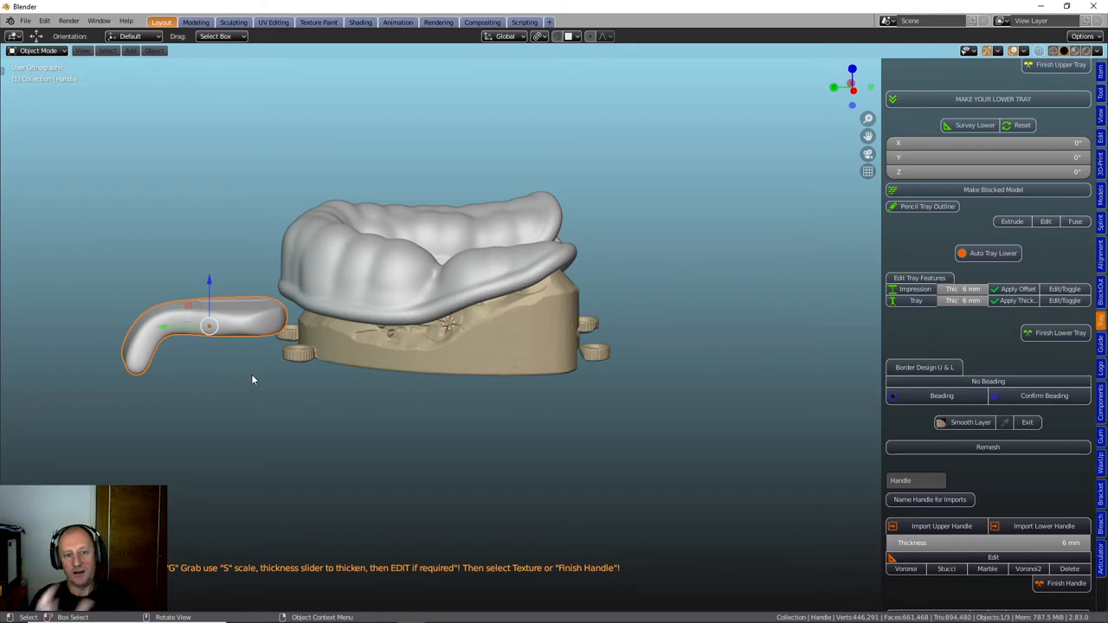
mouse_move(229, 367)
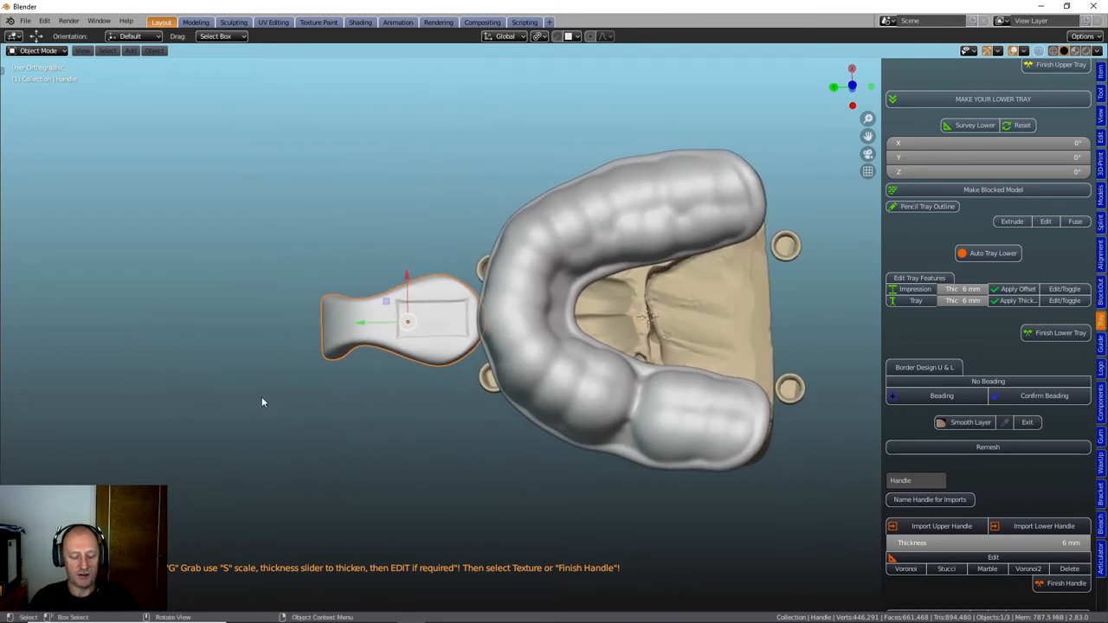
mouse_move(290, 310)
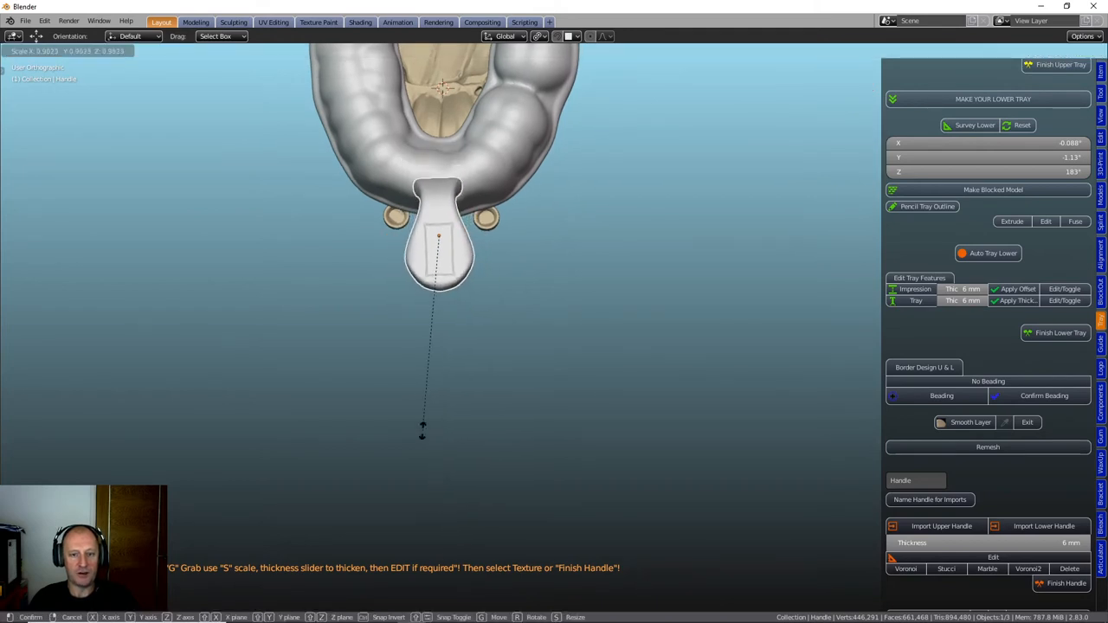
Step: Confirm the handle's size and position, then lower it vertically to meet the tray rim
left_click(441, 477)
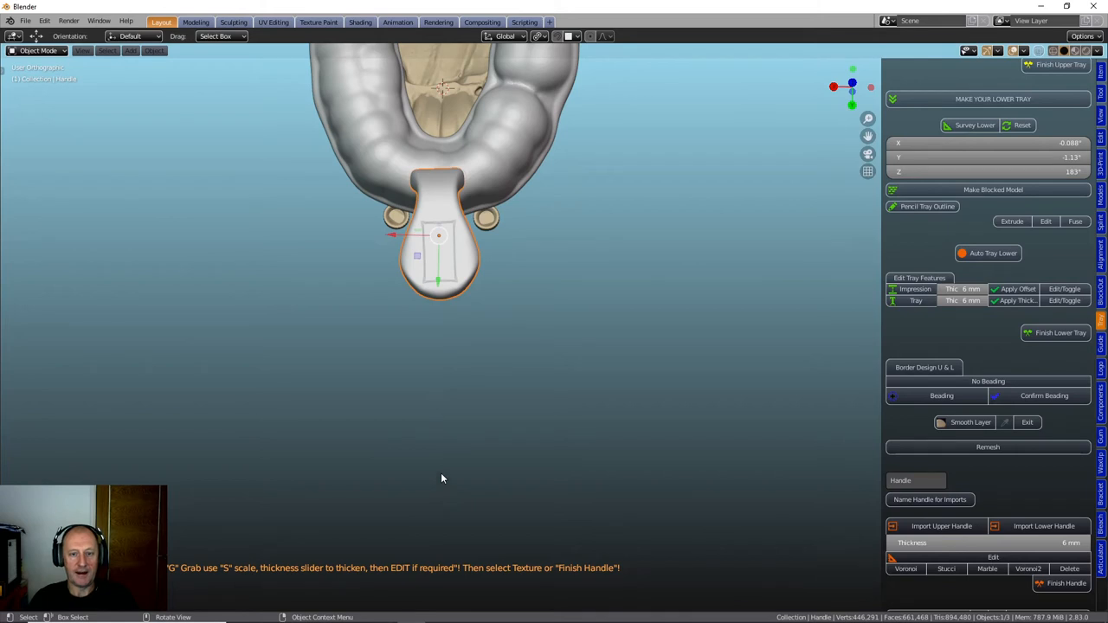
mouse_move(446, 474)
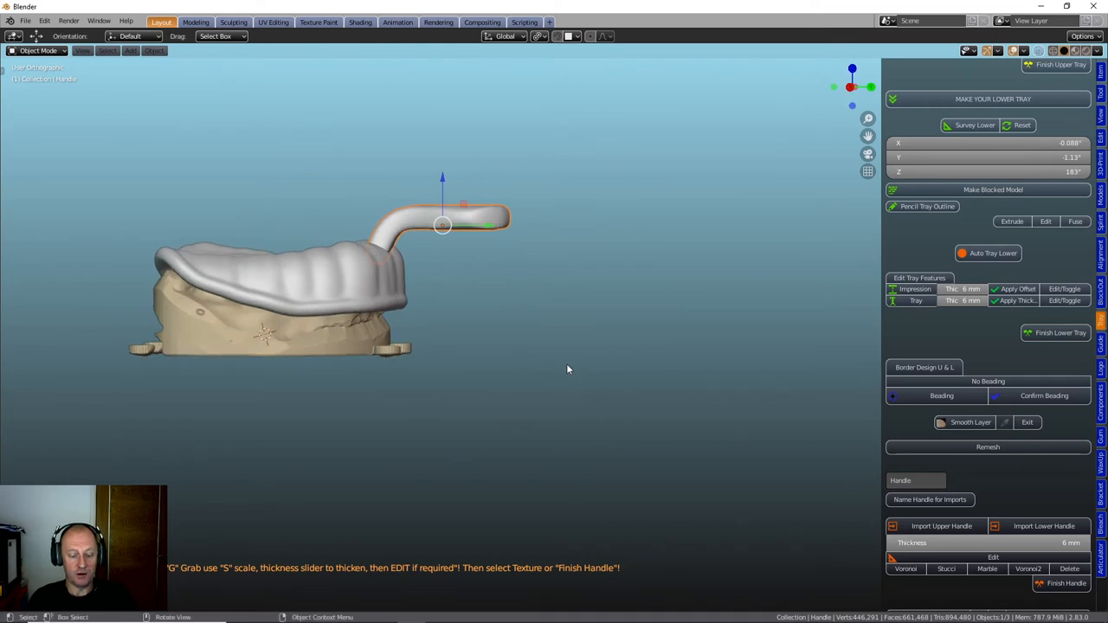
key("g")
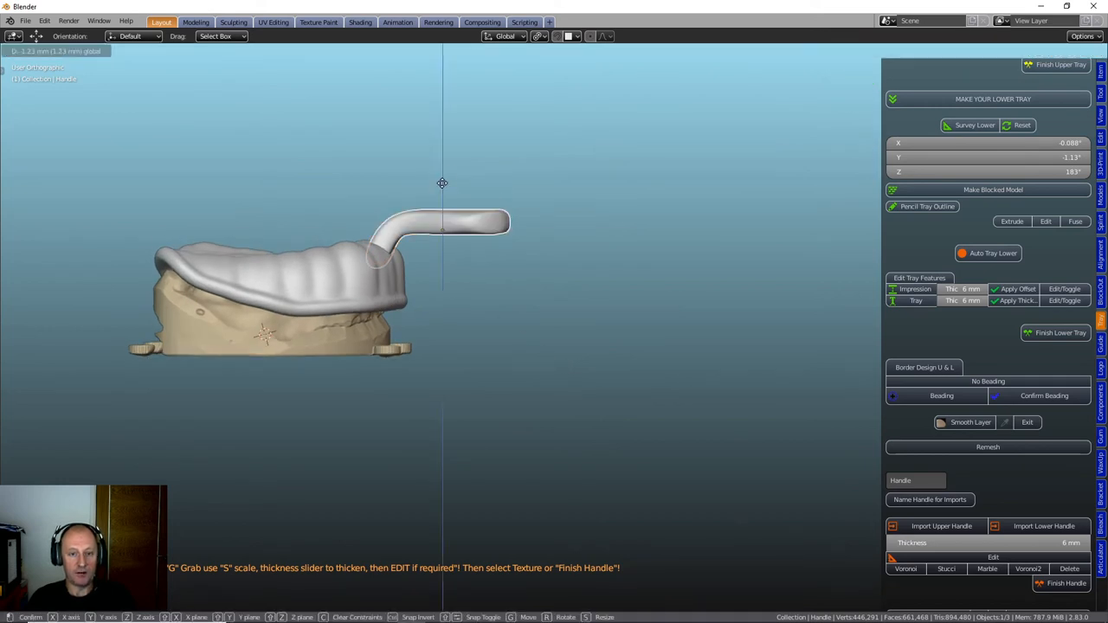
left_click_drag(441, 184, 481, 232)
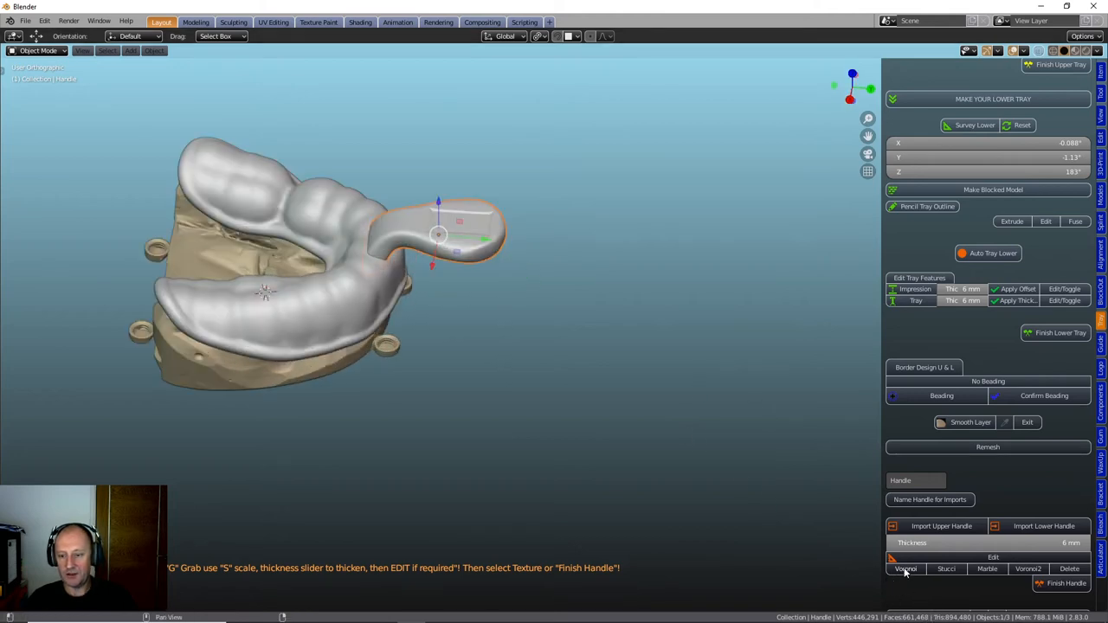
Step: Apply the Voronoi perforated pattern to the handle and finish it, joining it to the tray
left_click(906, 568)
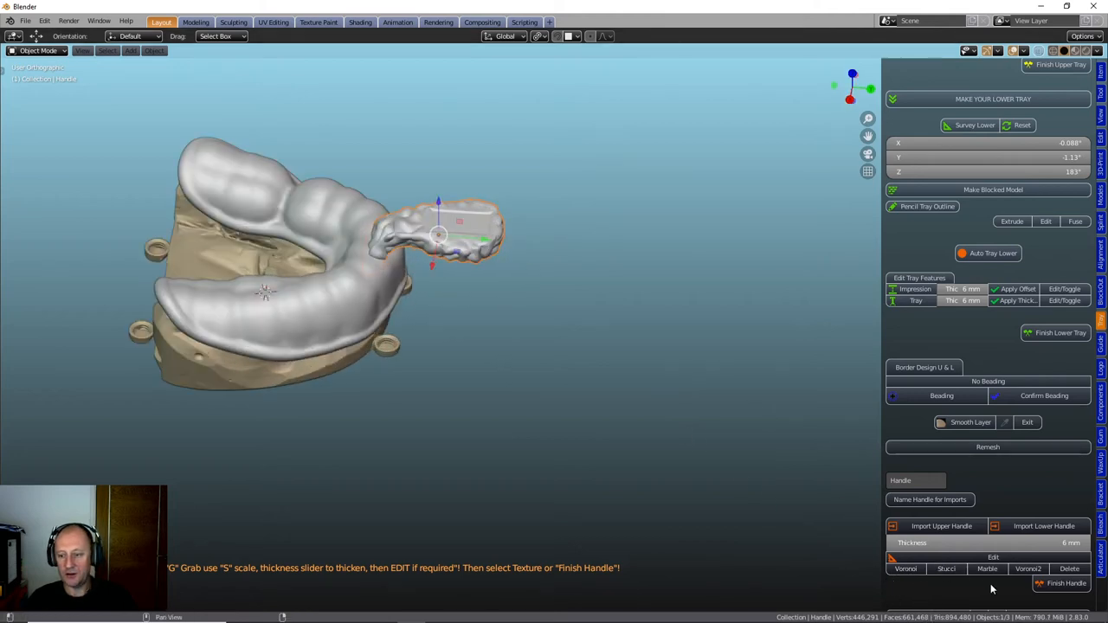
left_click(1029, 568)
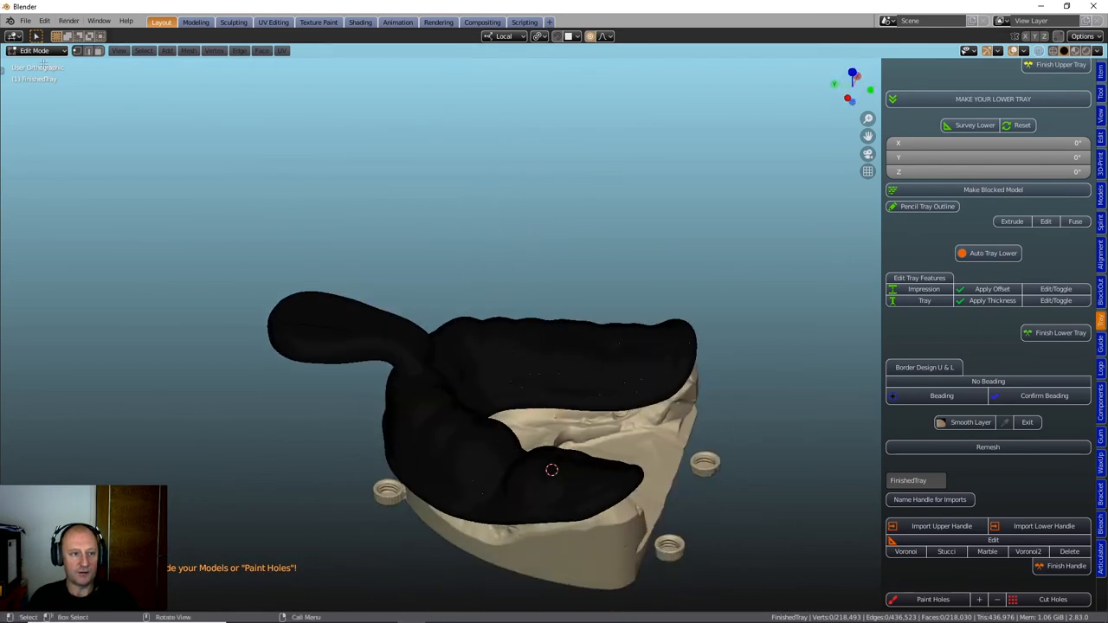
Step: Switch the finished tray into Weight Paint mode for marking hole locations
left_click(36, 50)
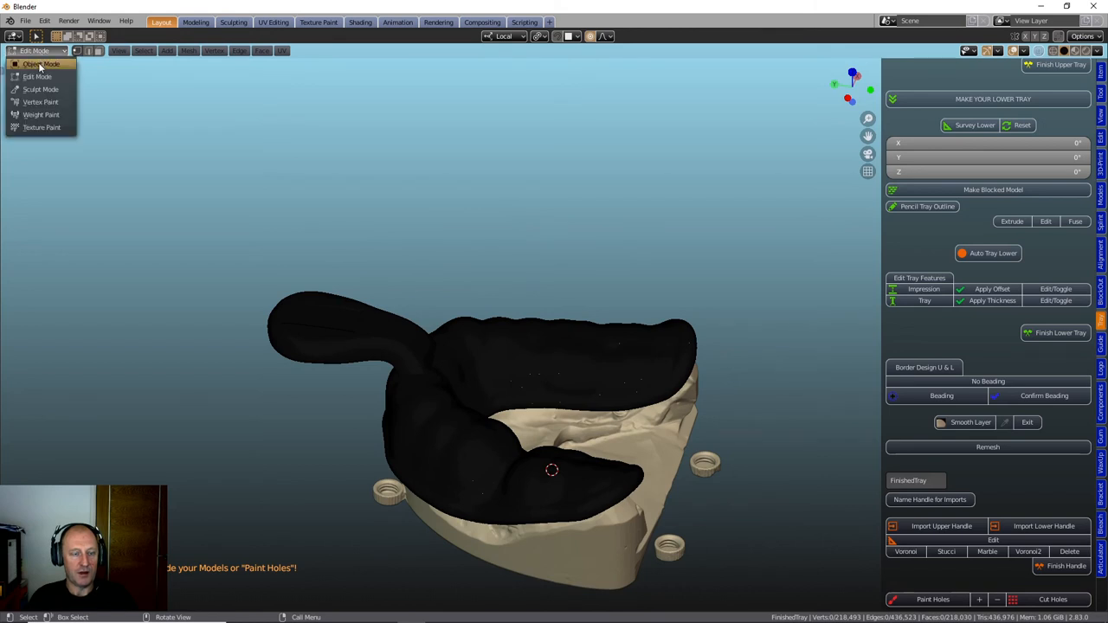
left_click(41, 63)
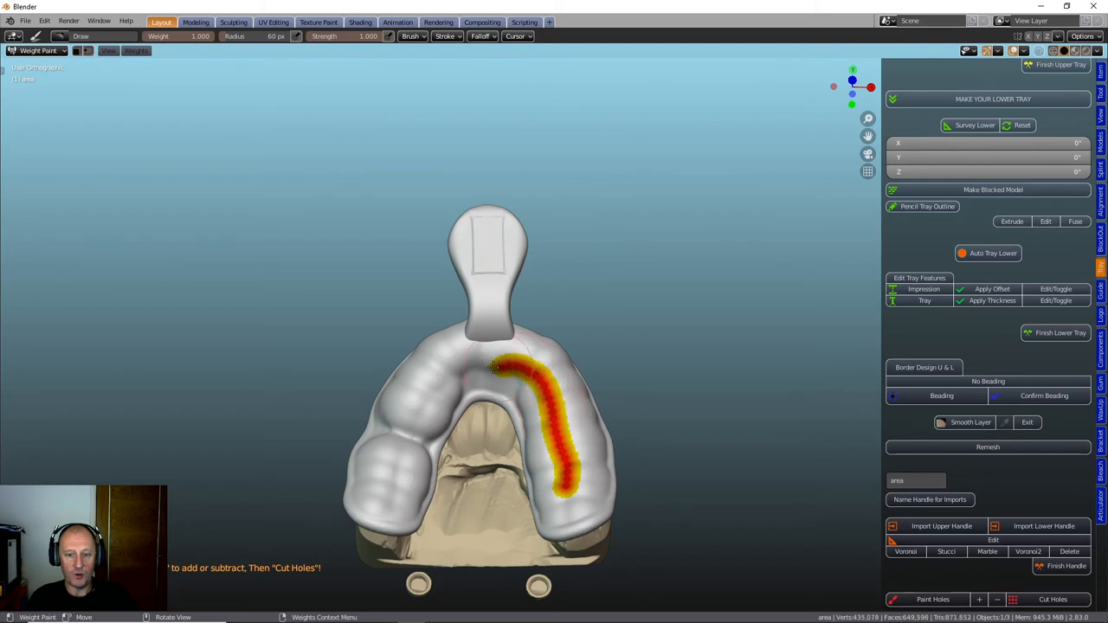
Step: Paint hole-marking bands along the tray's side and across the arch with the Draw brush
left_click_drag(494, 367, 407, 441)
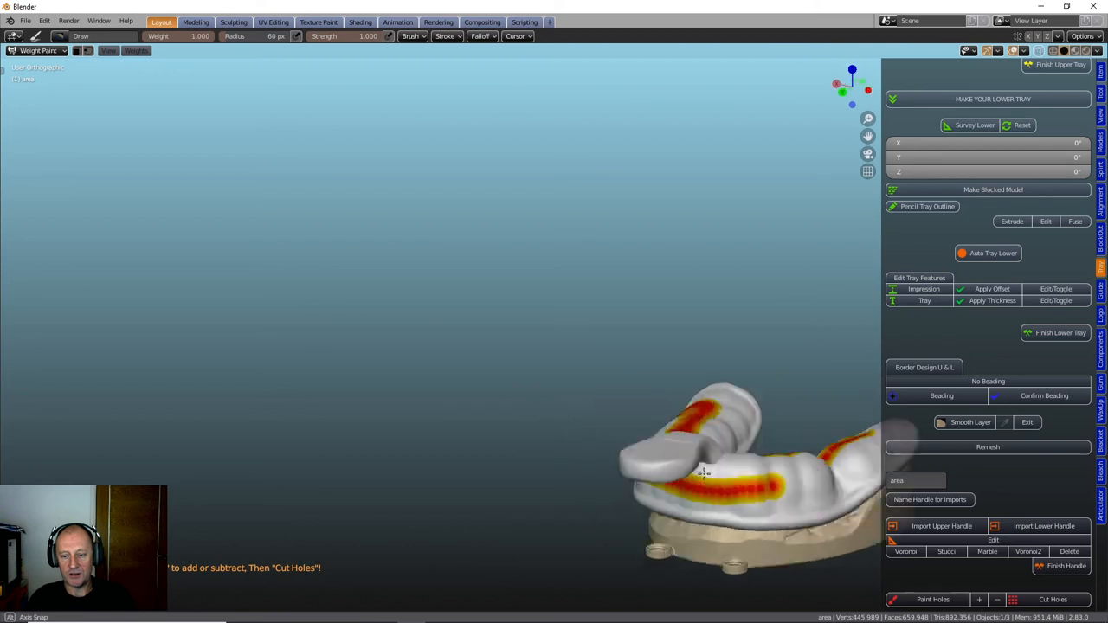
left_click_drag(736, 476, 537, 467)
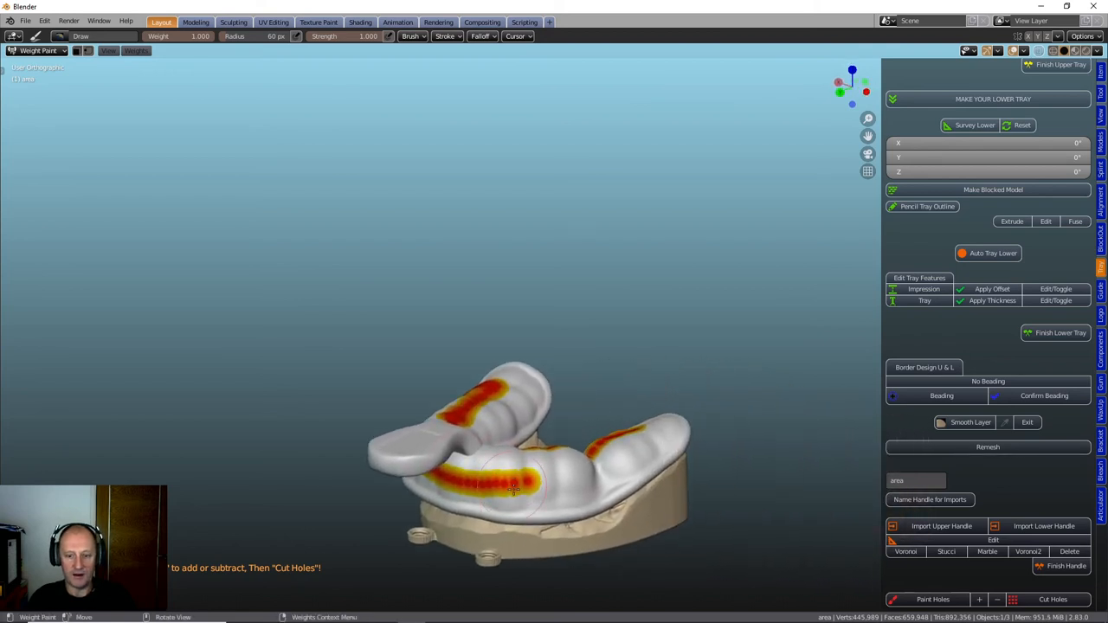
left_click_drag(519, 481, 645, 433)
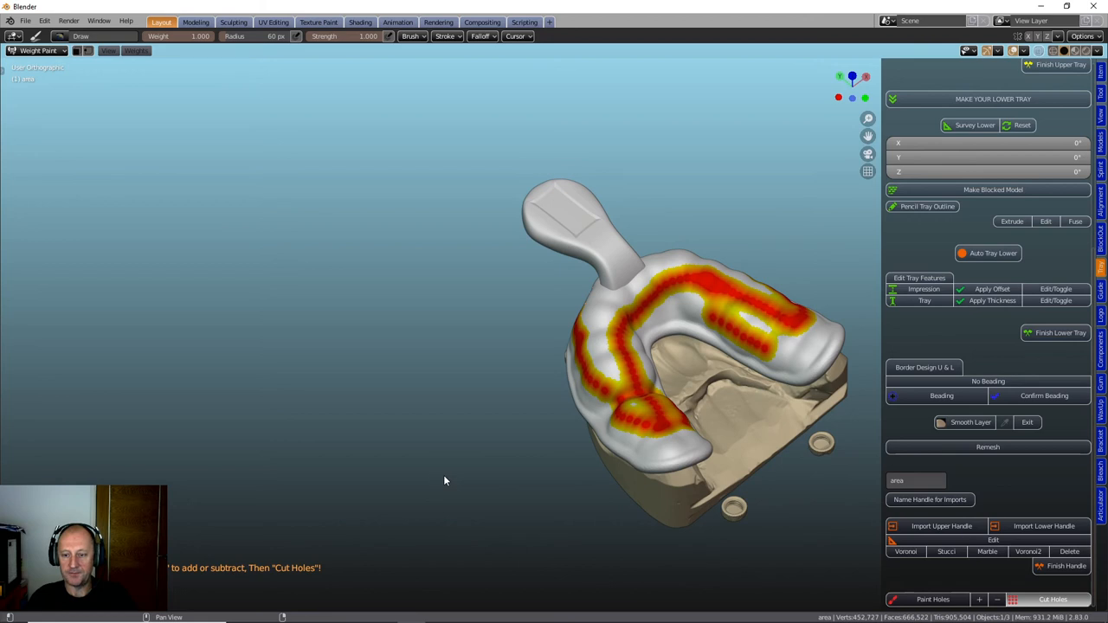
mouse_move(448, 483)
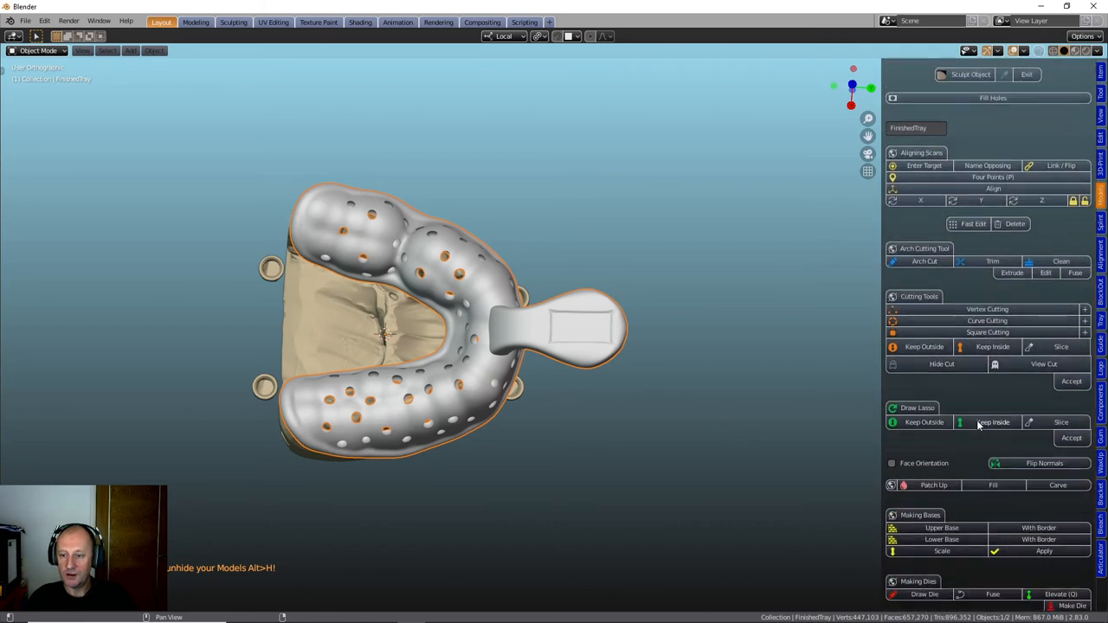
Step: Scroll the add-on panel down to the Adding Text section after cutting the holes
scroll("down", 3)
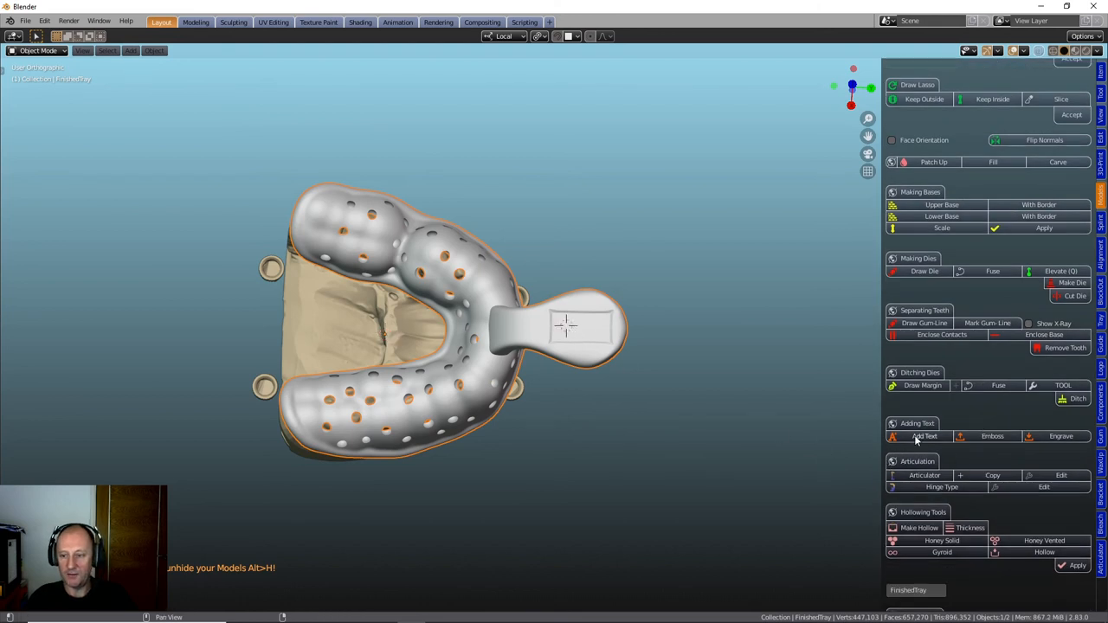
Step: Add a text object reading 'Bloggs' and position it on the handle pad
left_click(914, 436)
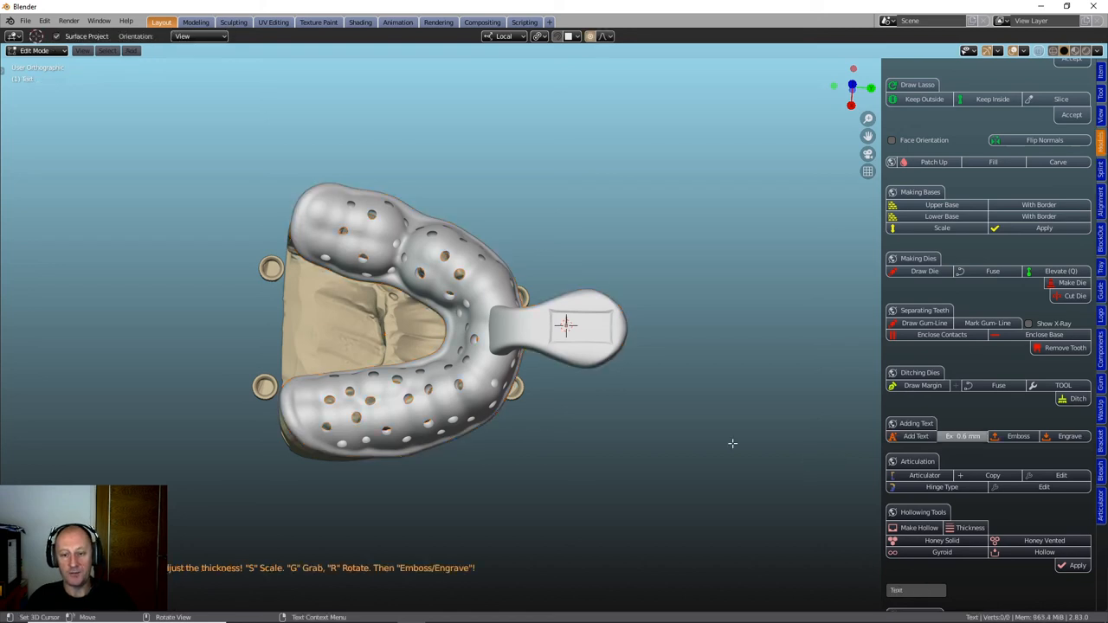
mouse_move(728, 440)
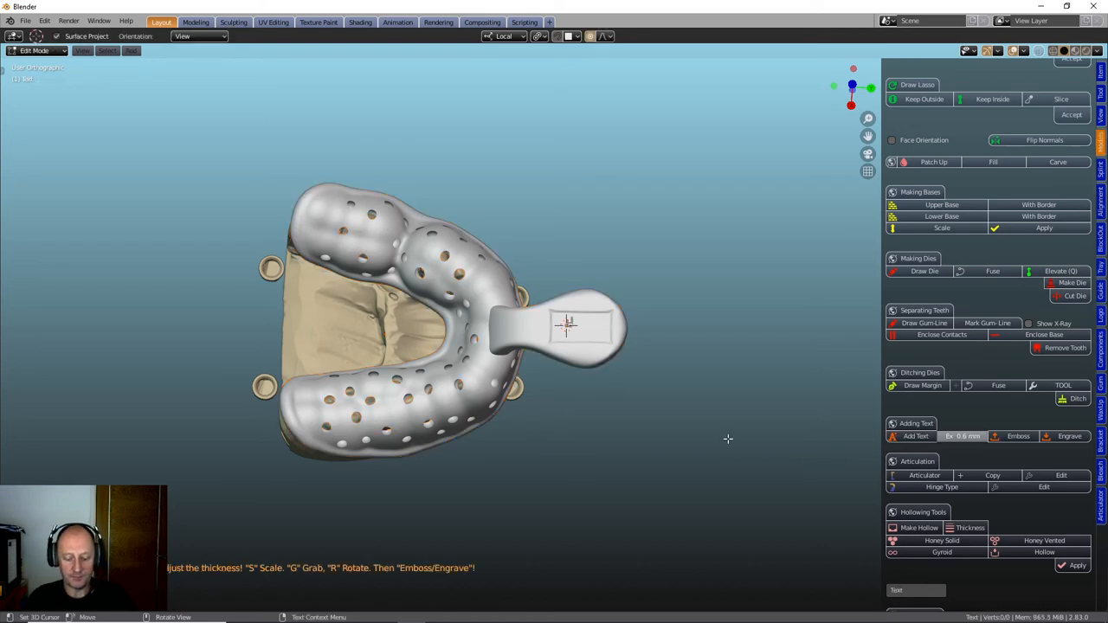
type("Bloggs")
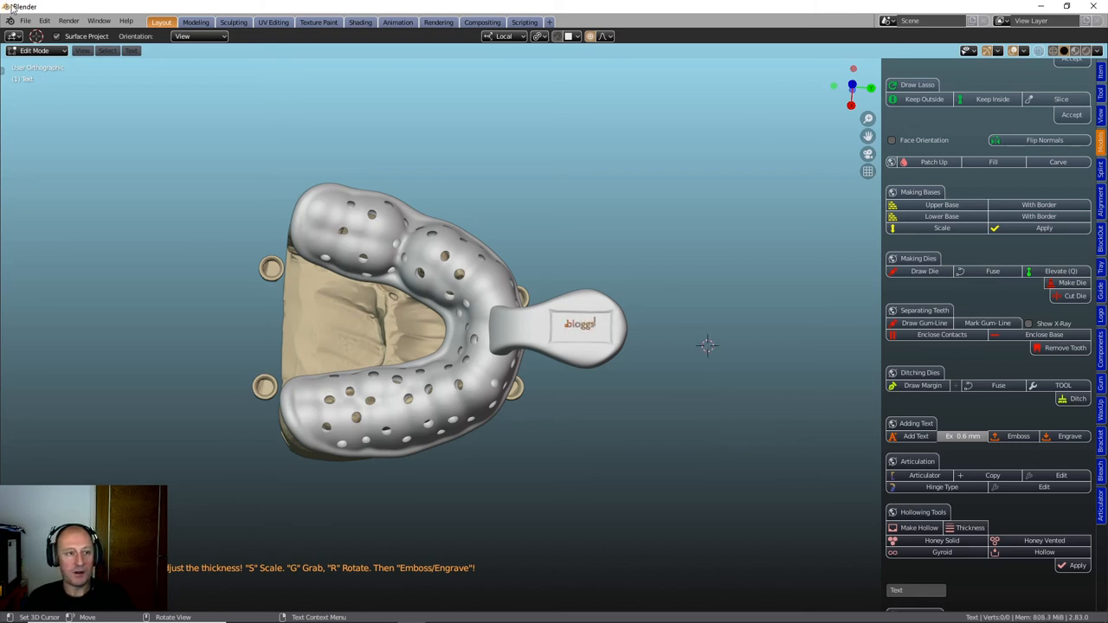
left_click(36, 50)
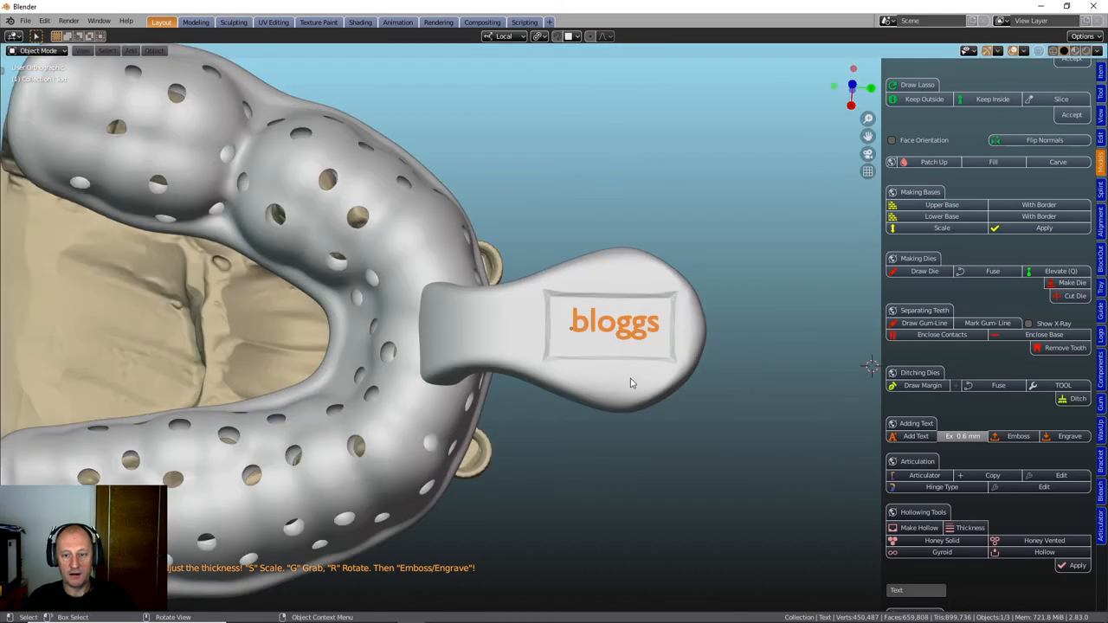
left_click_drag(615, 326, 609, 329)
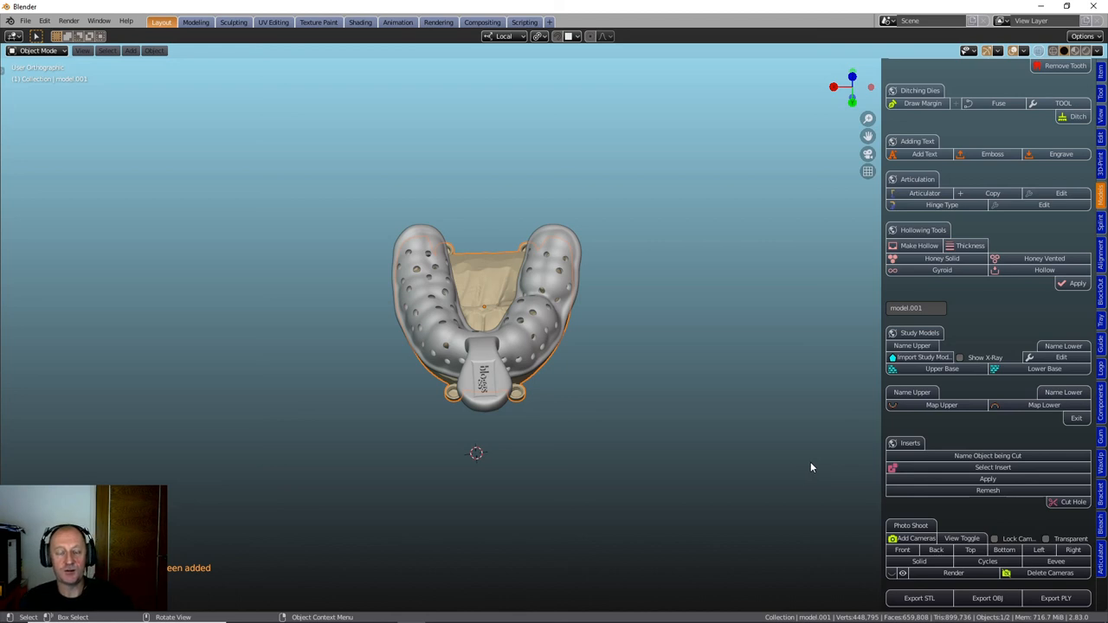
mouse_move(810, 455)
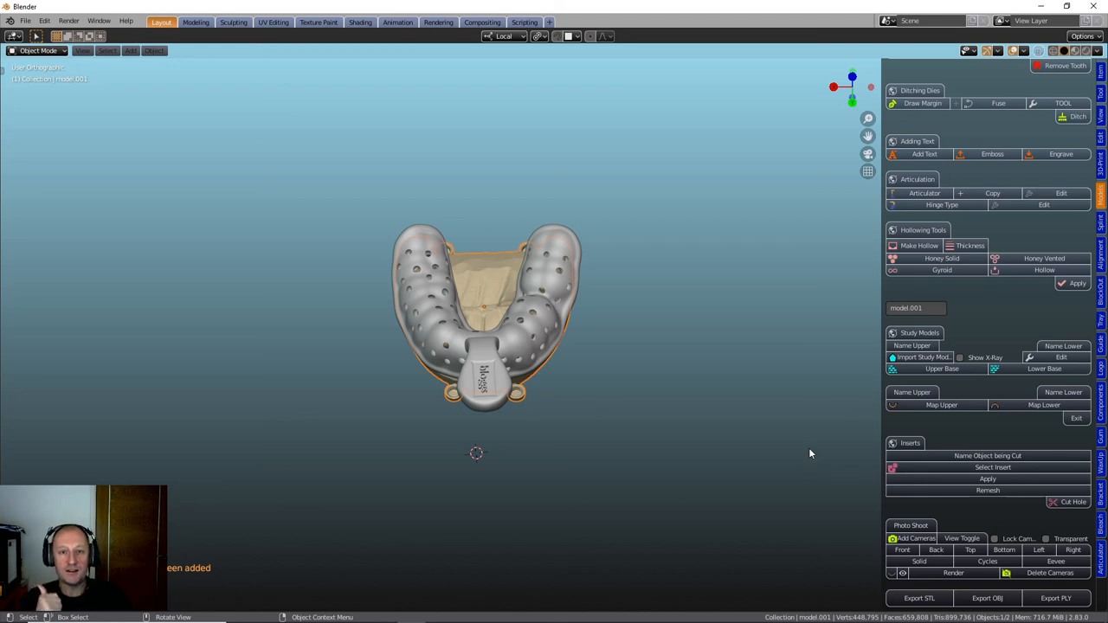
mouse_move(814, 457)
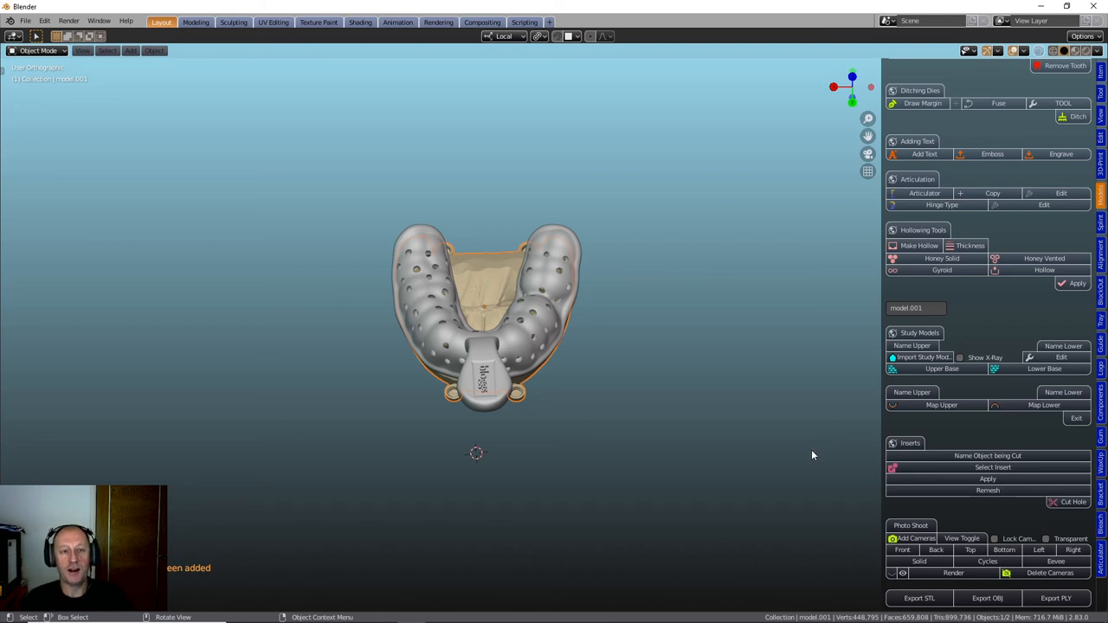
mouse_move(814, 475)
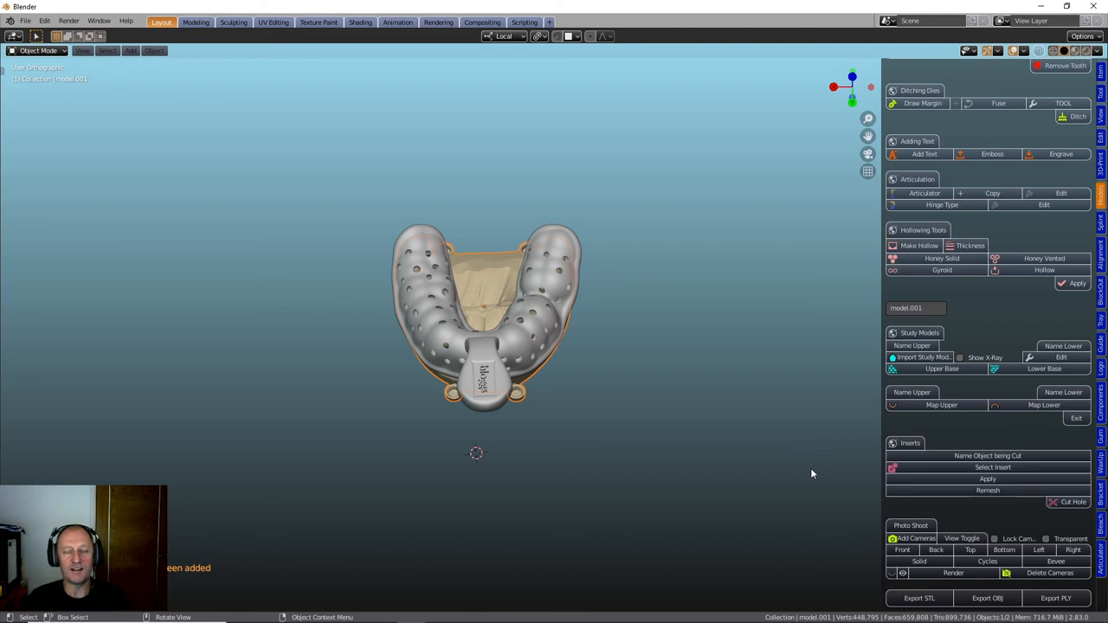